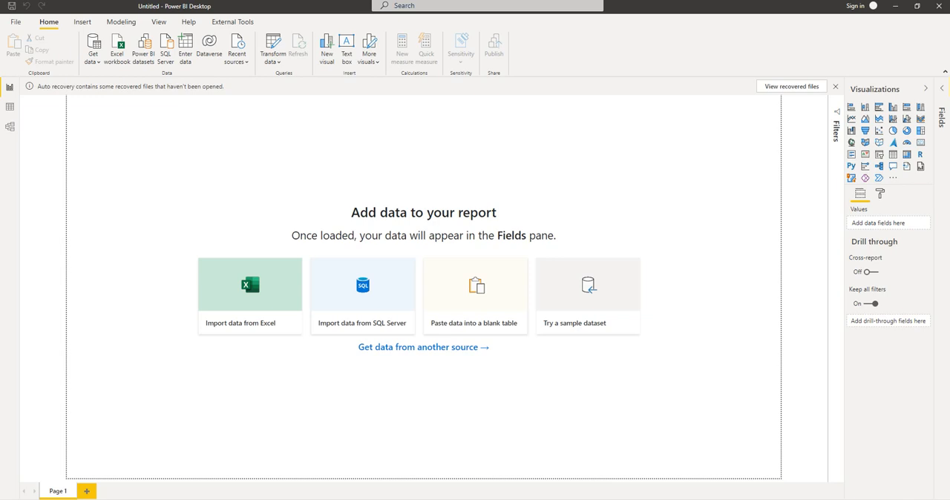
mouse_move(368, 410)
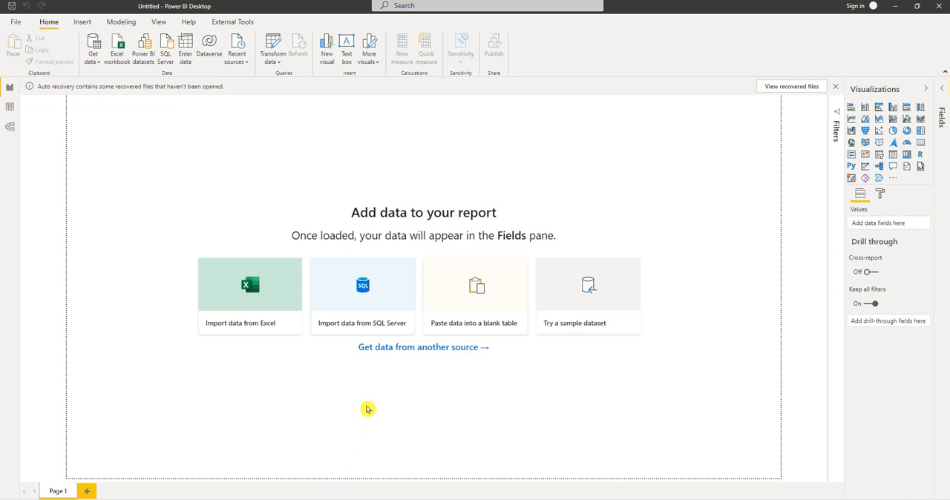
mouse_move(263, 193)
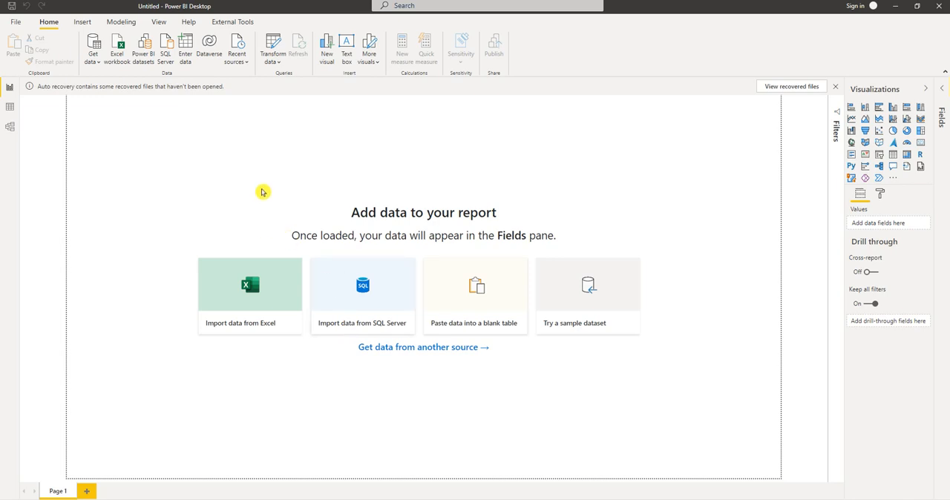
mouse_move(261, 192)
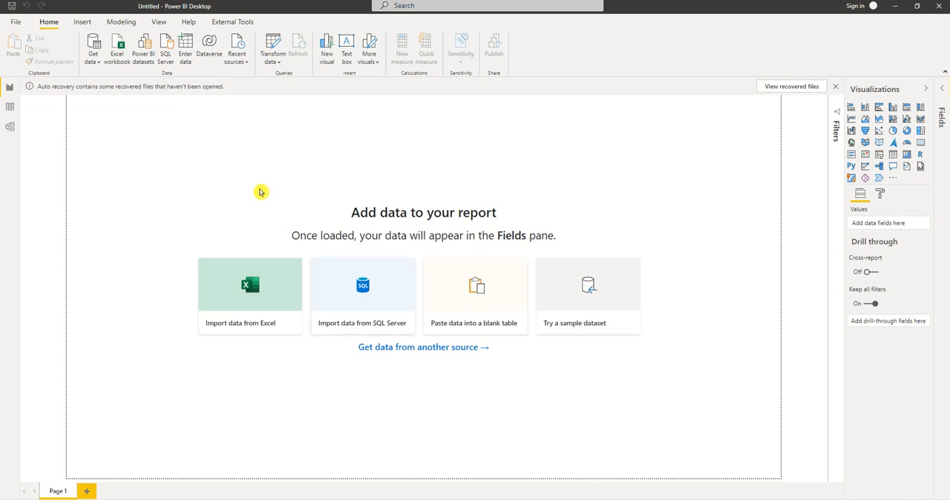
mouse_move(326, 110)
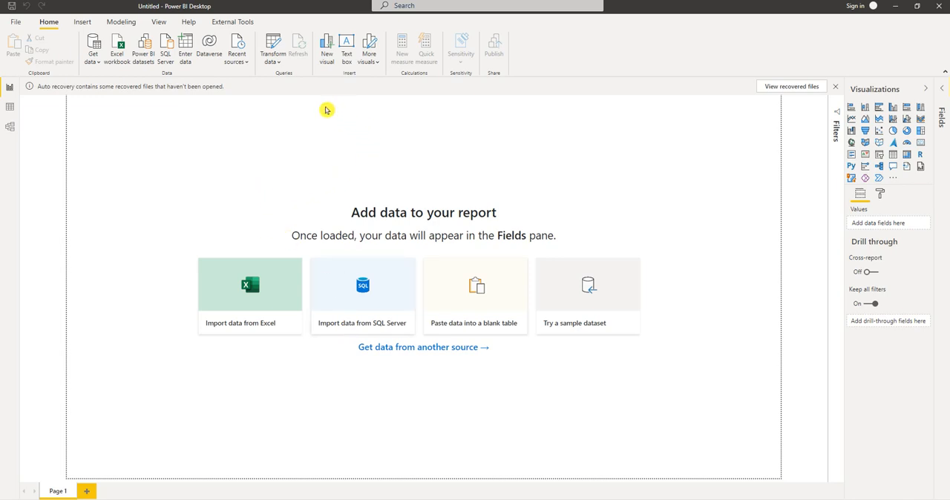
mouse_move(274, 47)
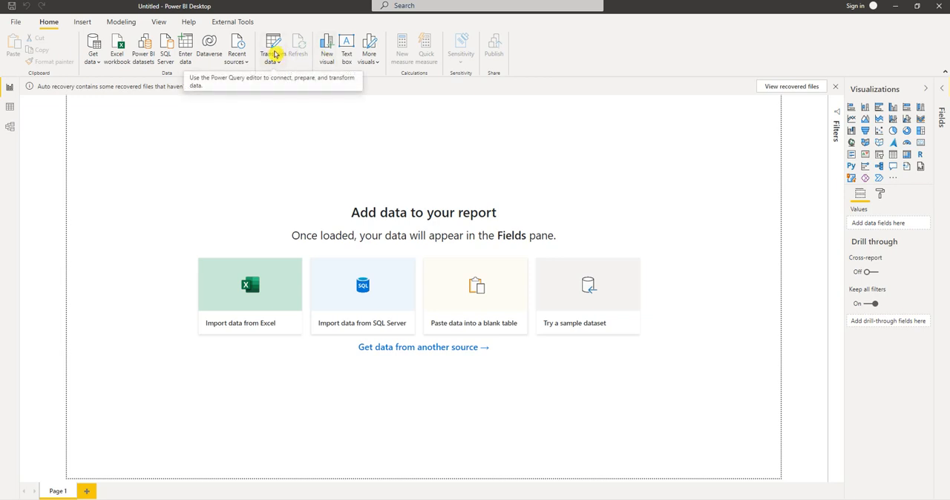
Step: Launch the Power Query Editor via Transform data on the Home ribbon
left_click(272, 53)
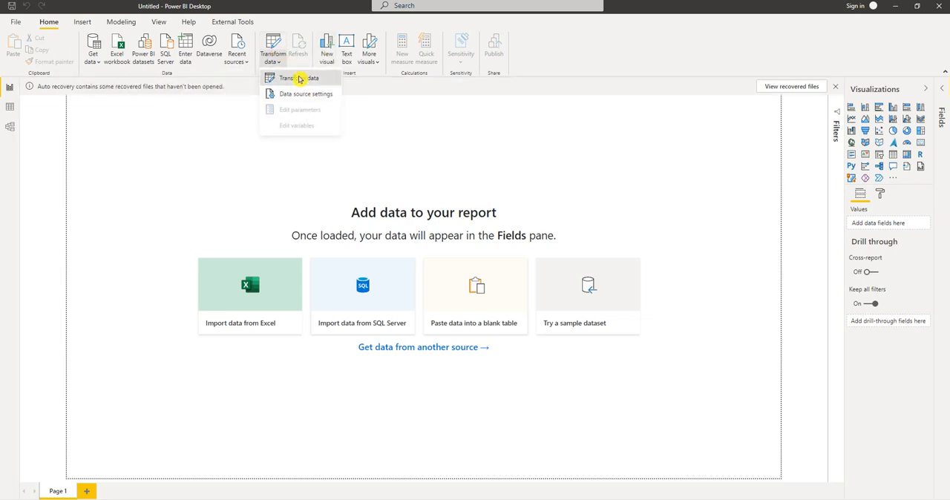
left_click(296, 77)
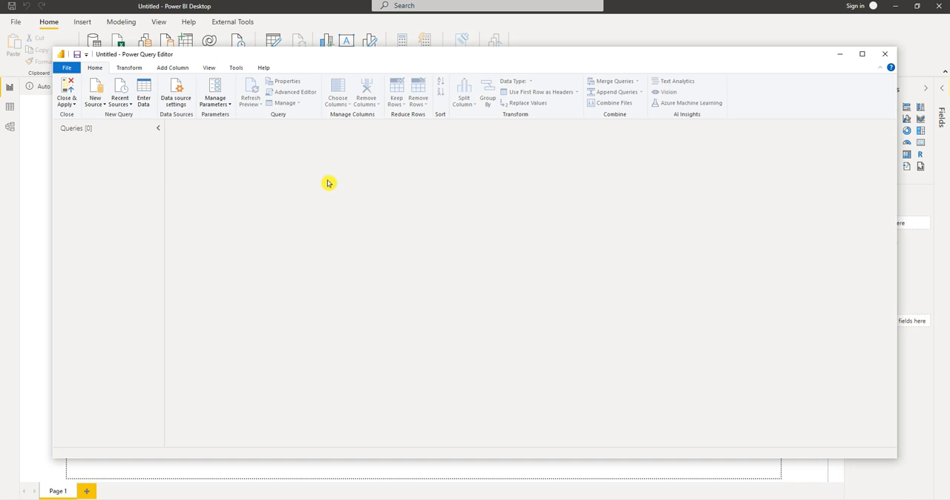
mouse_move(365, 214)
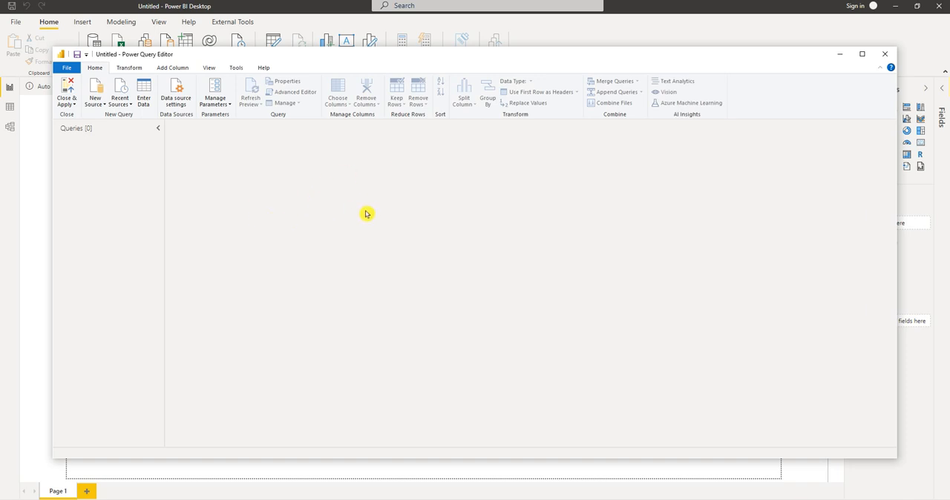
mouse_move(146, 179)
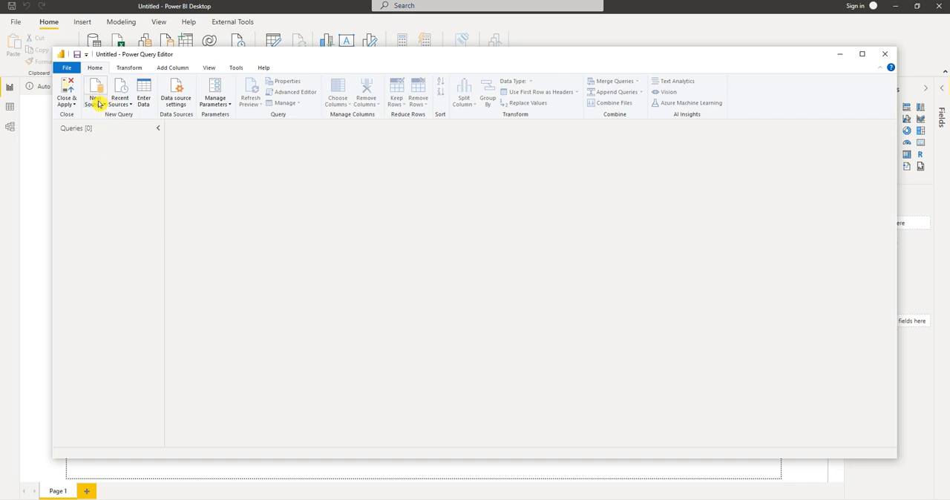
Step: Connect to the Employee Excel workbook as a new source
left_click(95, 92)
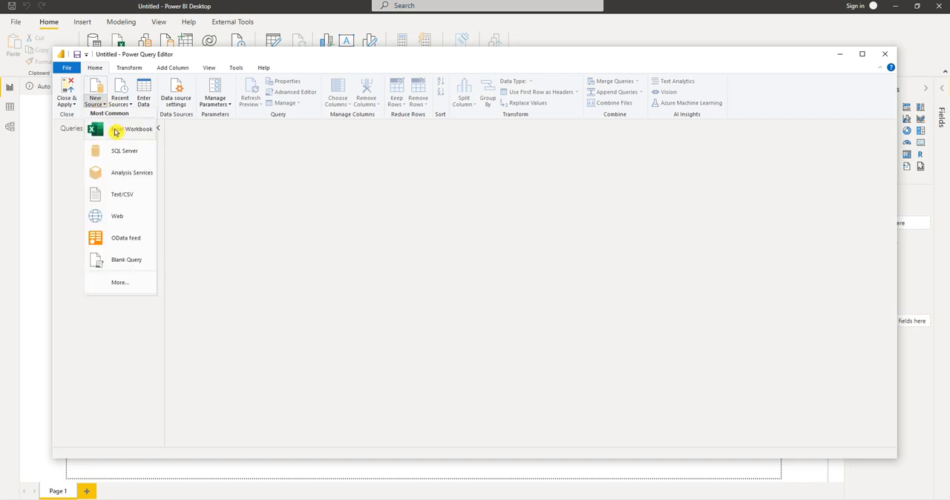
left_click(125, 128)
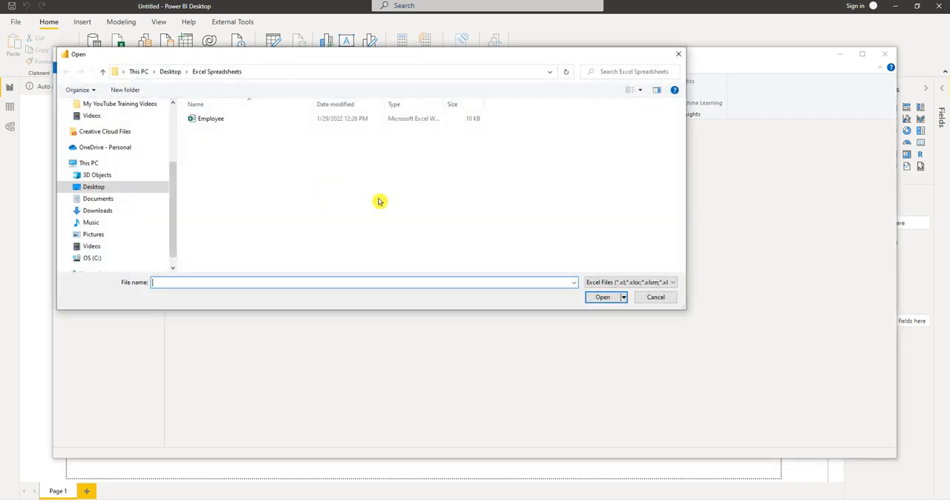
left_click(211, 119)
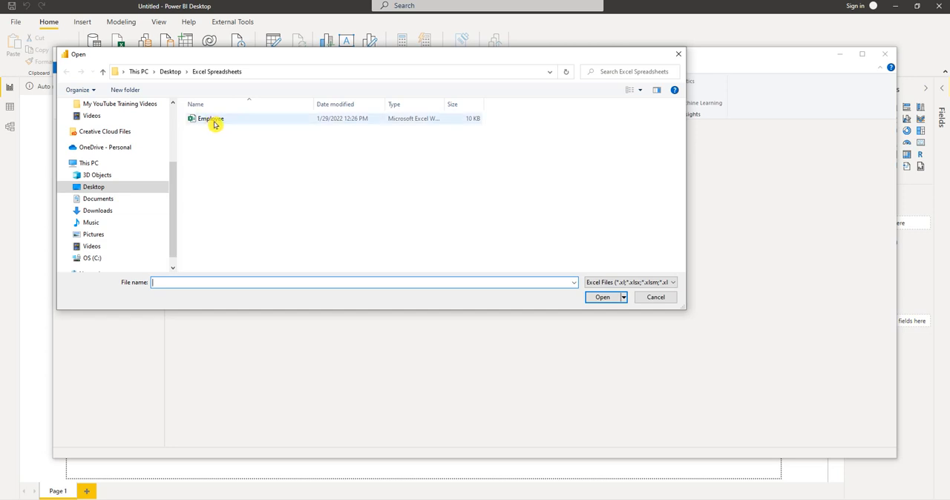
left_click(211, 118)
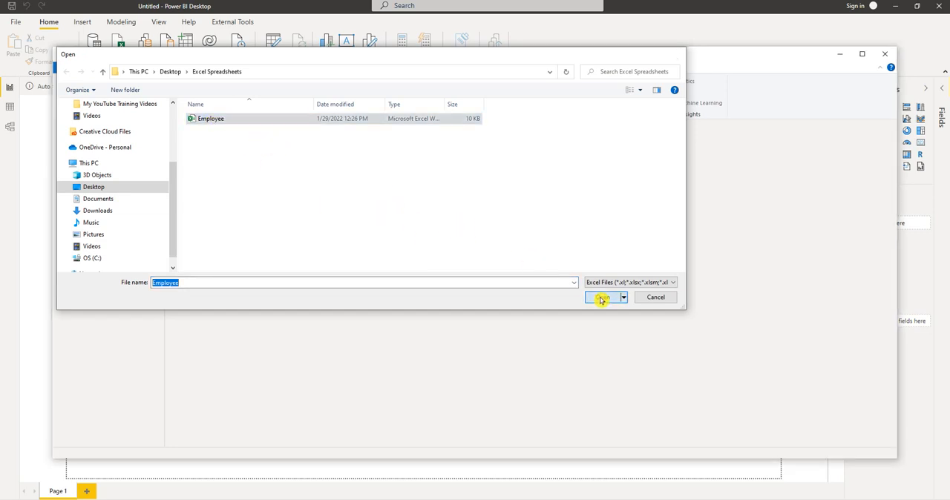
left_click(601, 297)
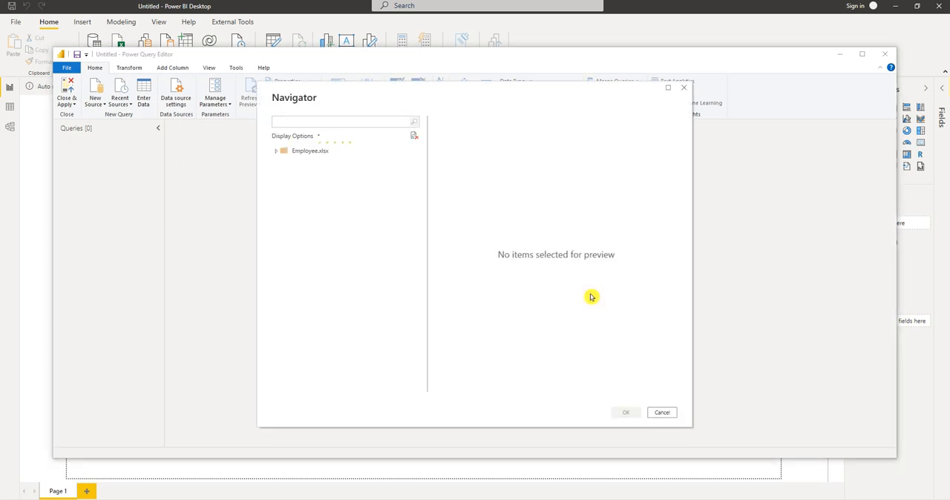
Step: Expand Employee.xlsx in the Navigator and check Sheet1 for preview
left_click(276, 152)
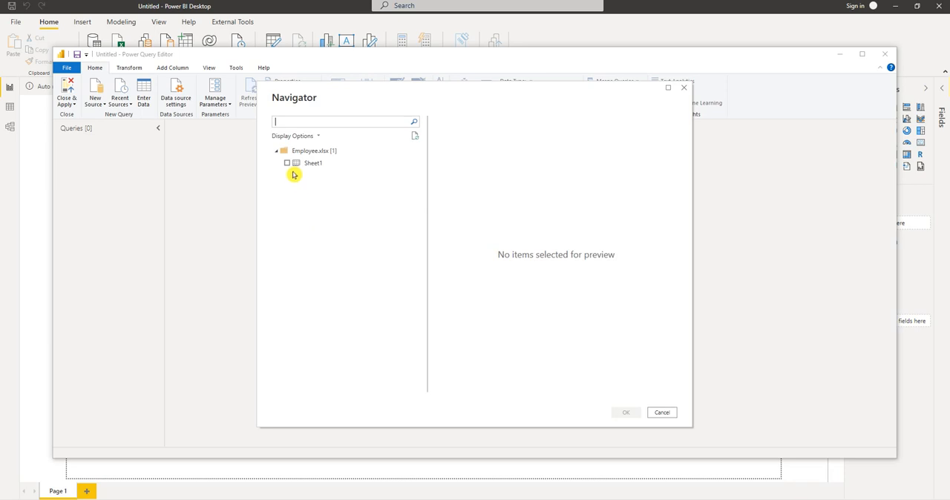
left_click(287, 163)
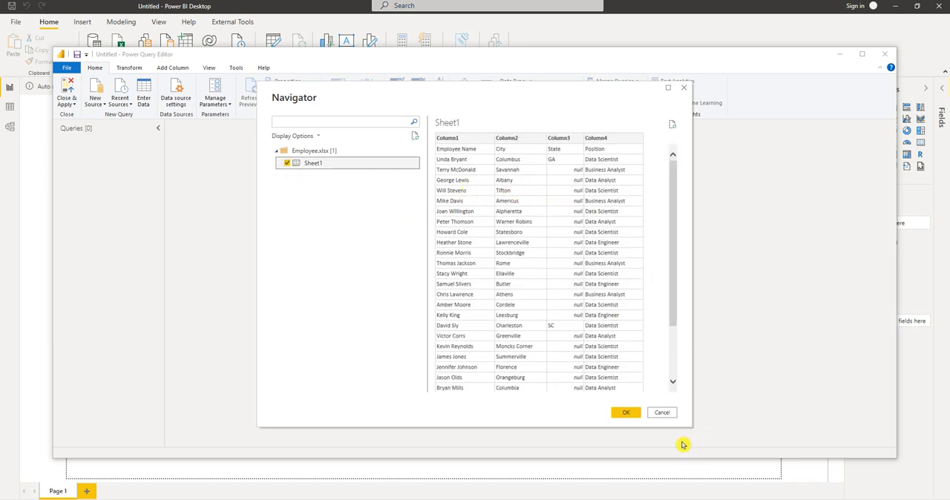
Step: Load Sheet1 as a new query with 4 columns and 31 rows of employee data
left_click(660, 413)
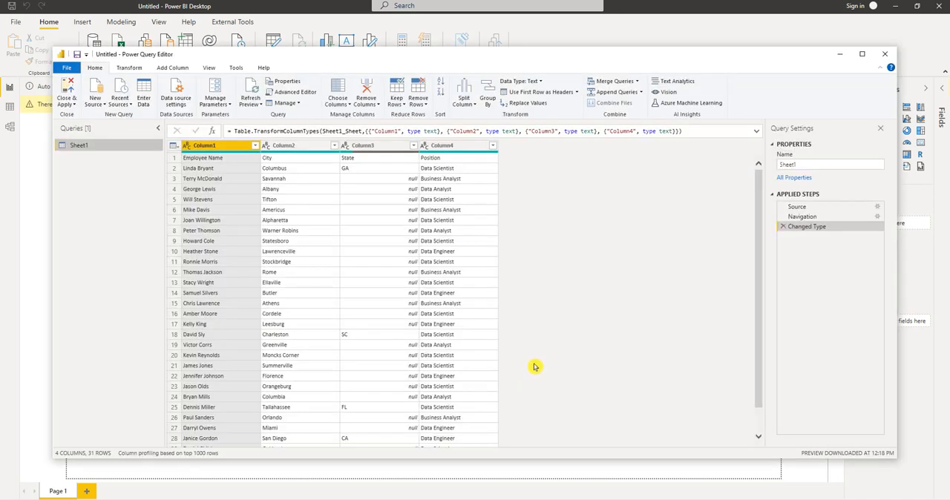
mouse_move(283, 218)
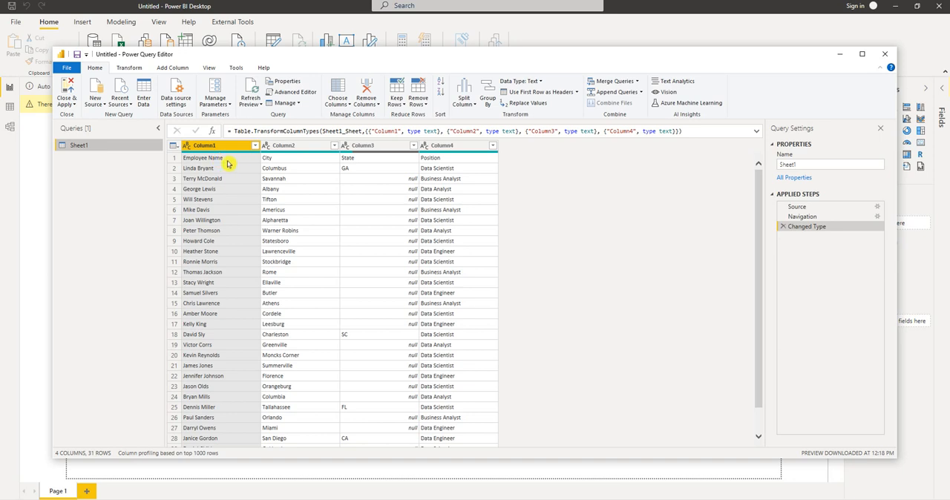
mouse_move(415, 166)
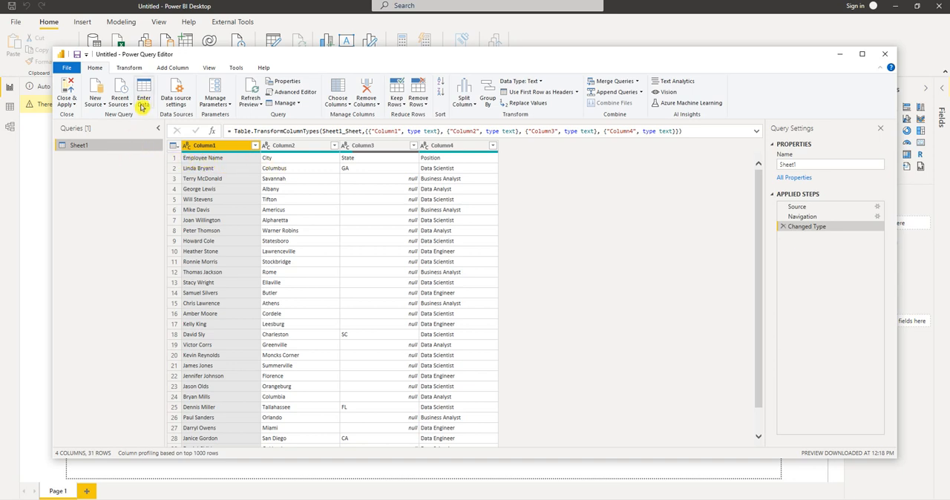
Step: Promote the first row to headers: Employee Name, City, State, Position
left_click(129, 68)
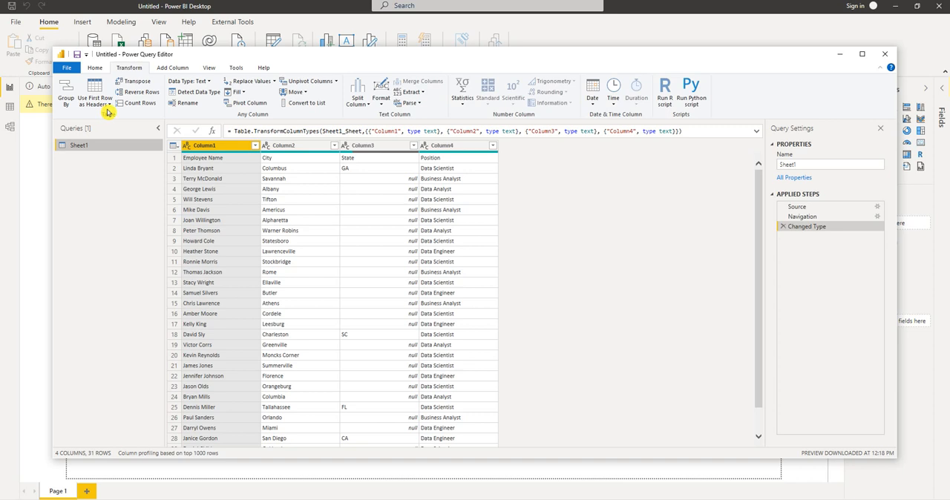
left_click(95, 96)
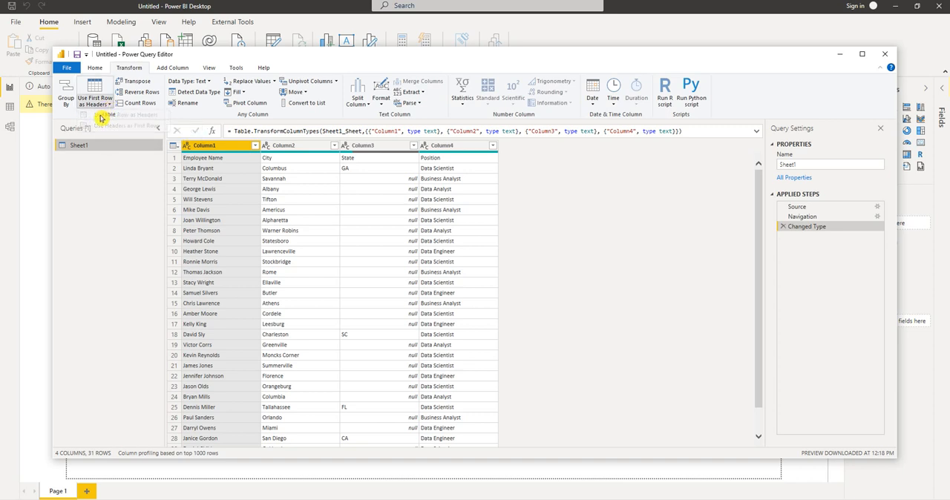
left_click(95, 92)
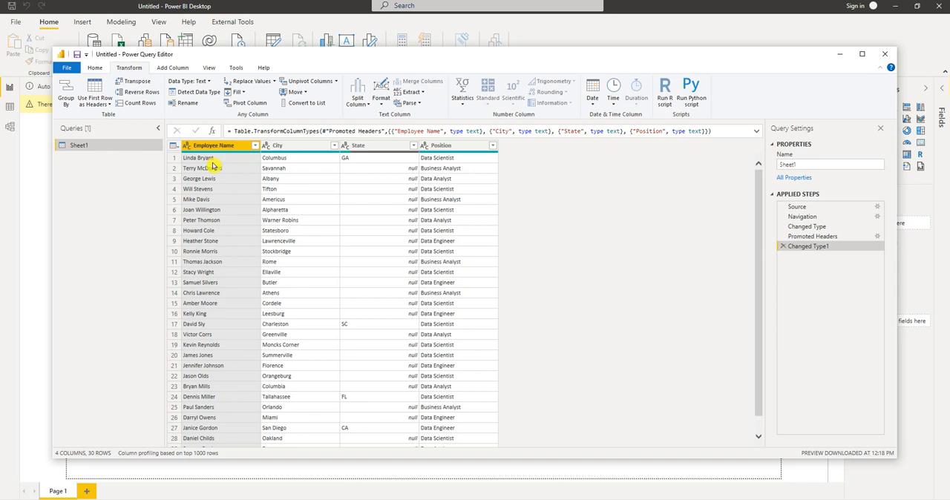
mouse_move(234, 200)
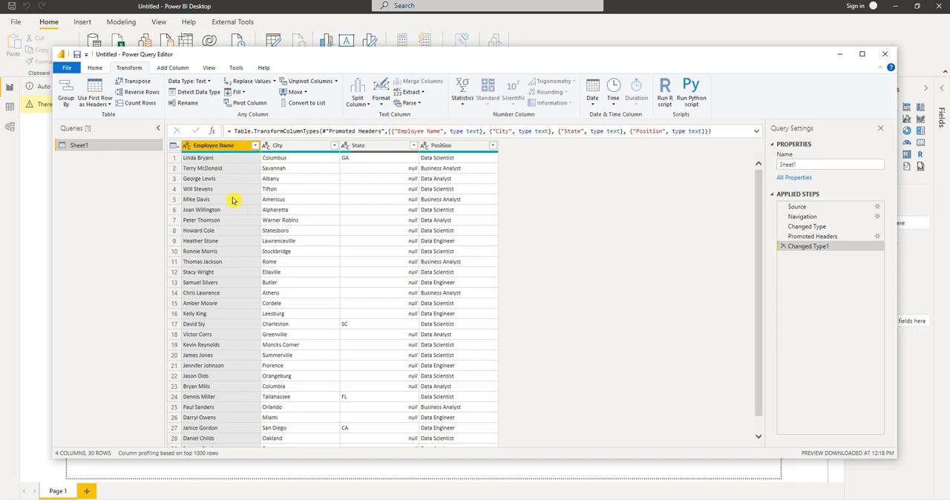
mouse_move(230, 175)
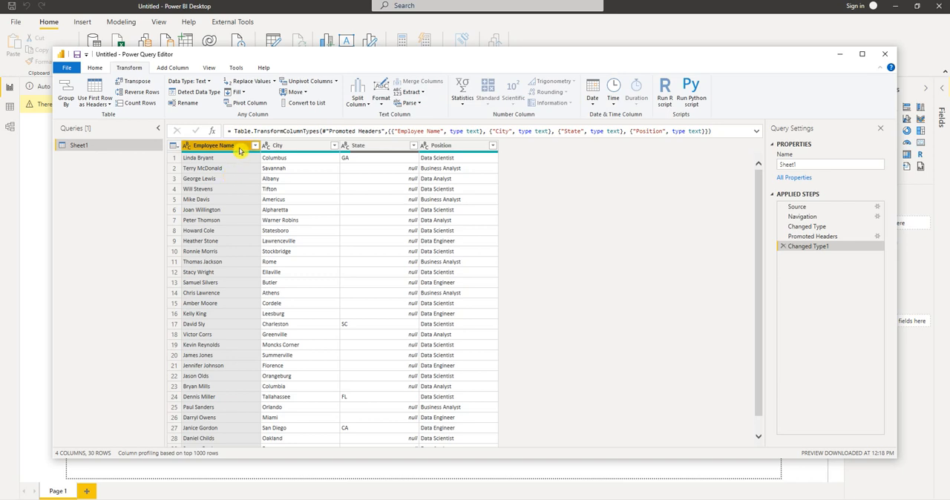
mouse_move(217, 176)
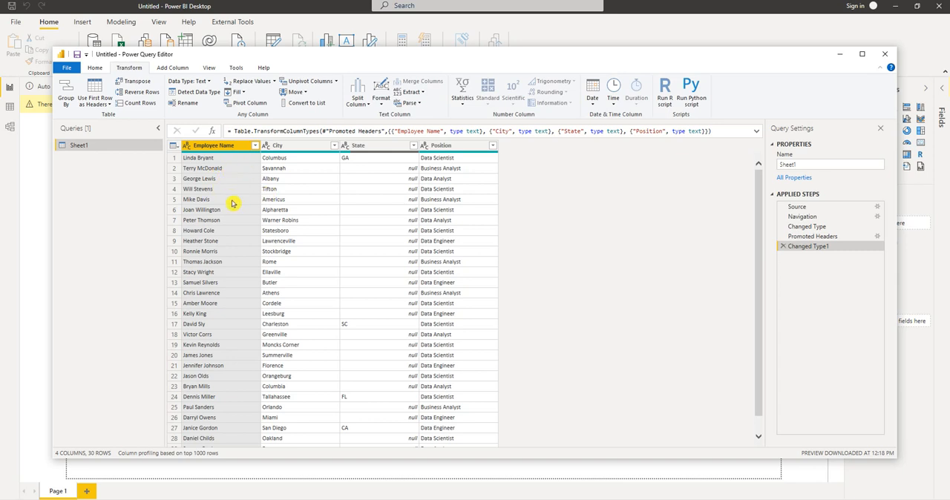
mouse_move(236, 169)
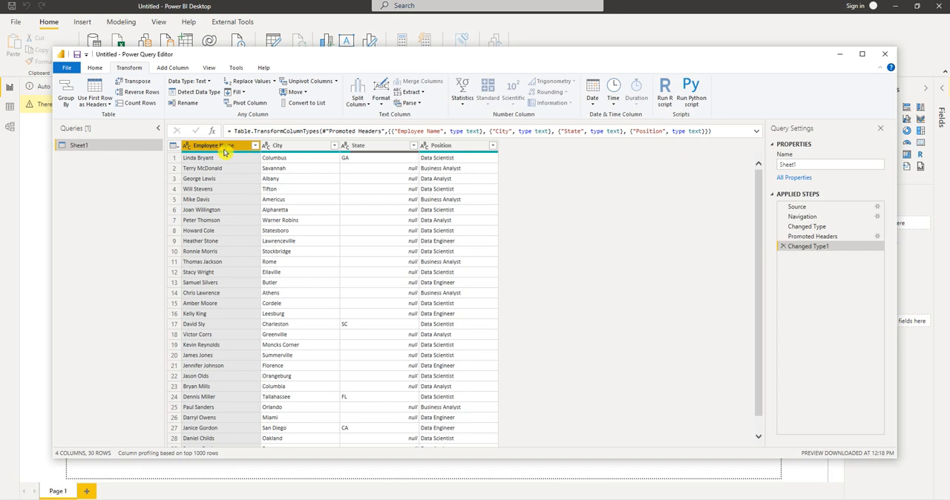
Step: Select the Employee Name column and show the Split Column options on the Transform ribbon
left_click(279, 145)
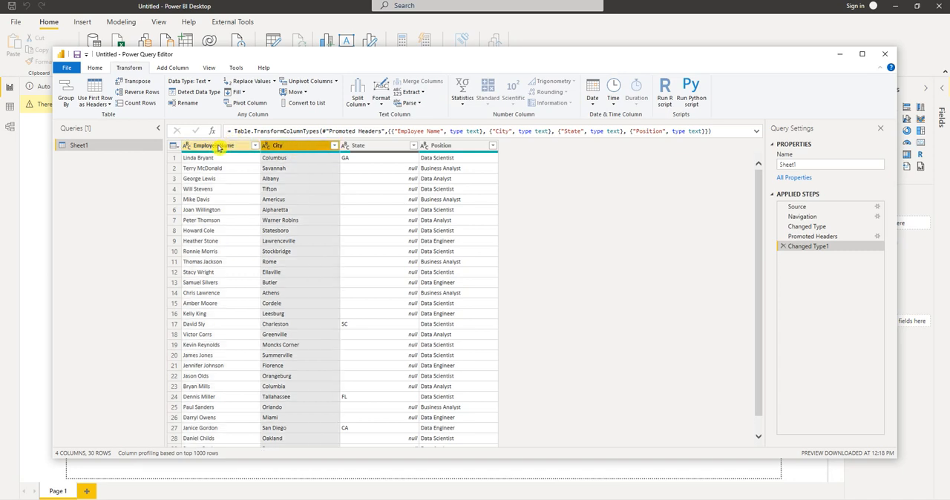
left_click(215, 145)
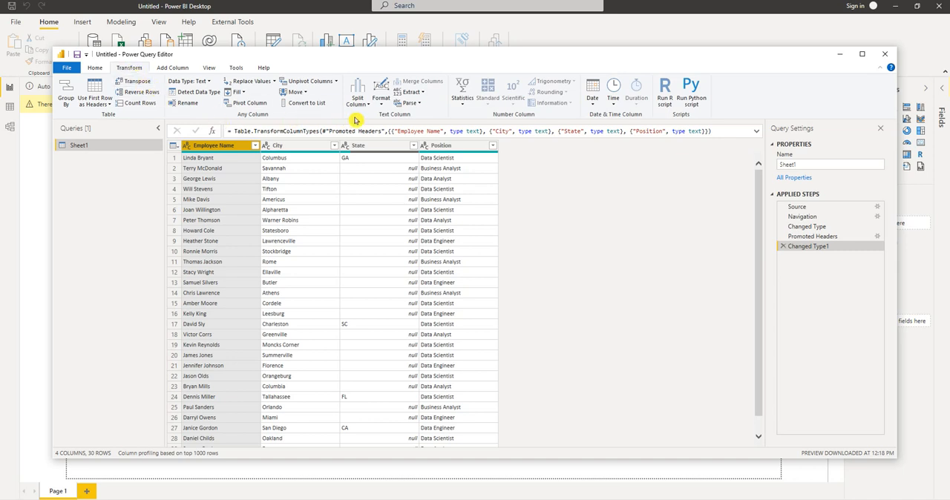
left_click(358, 92)
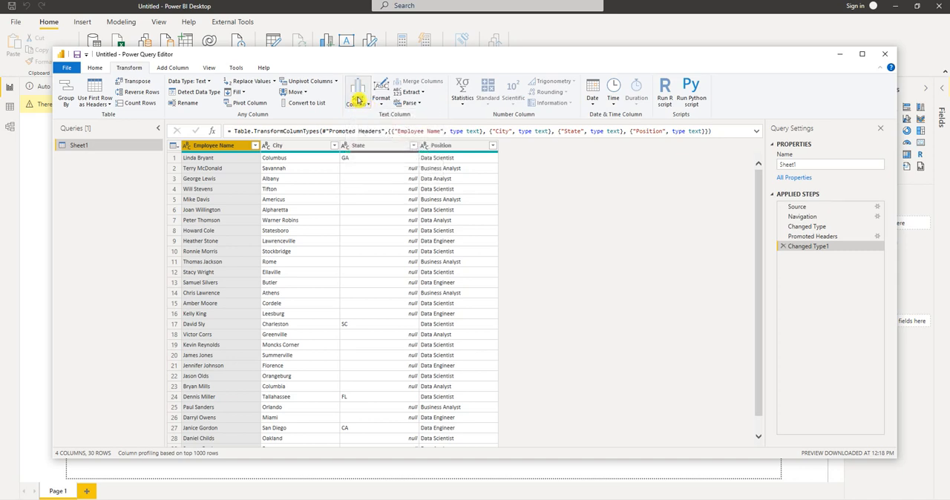
left_click(360, 92)
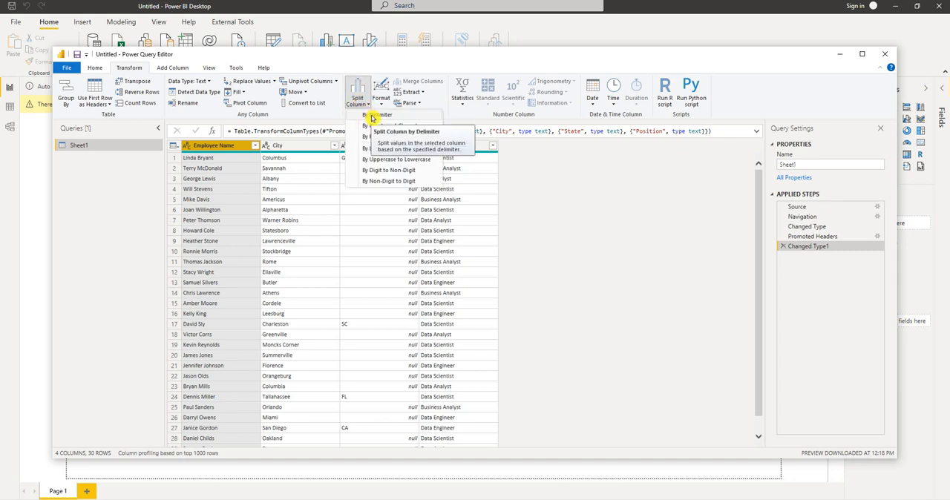
Step: Choose By Delimiter, keeping Space at each occurrence for Employee Name
left_click(407, 131)
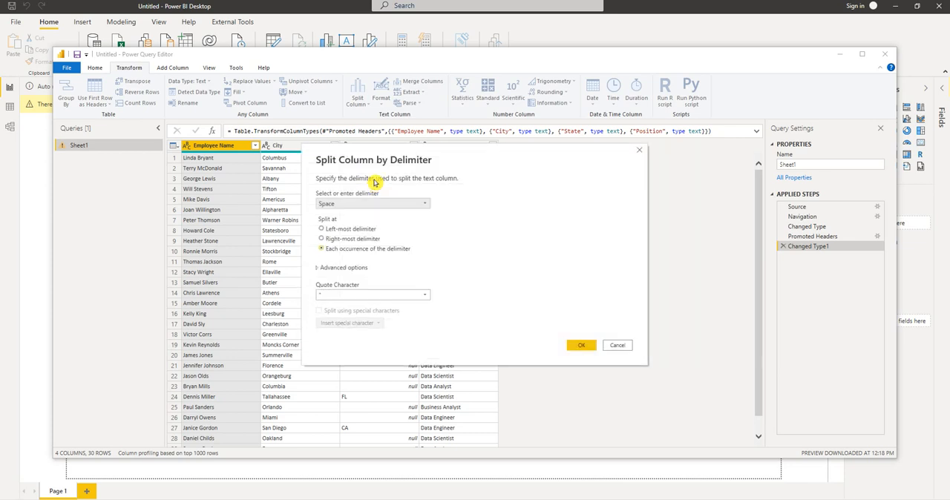
mouse_move(459, 219)
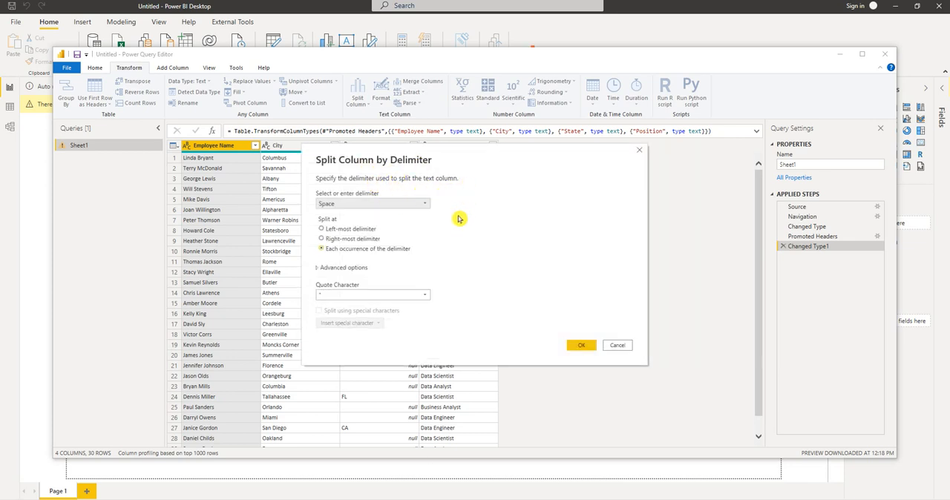
mouse_move(350, 211)
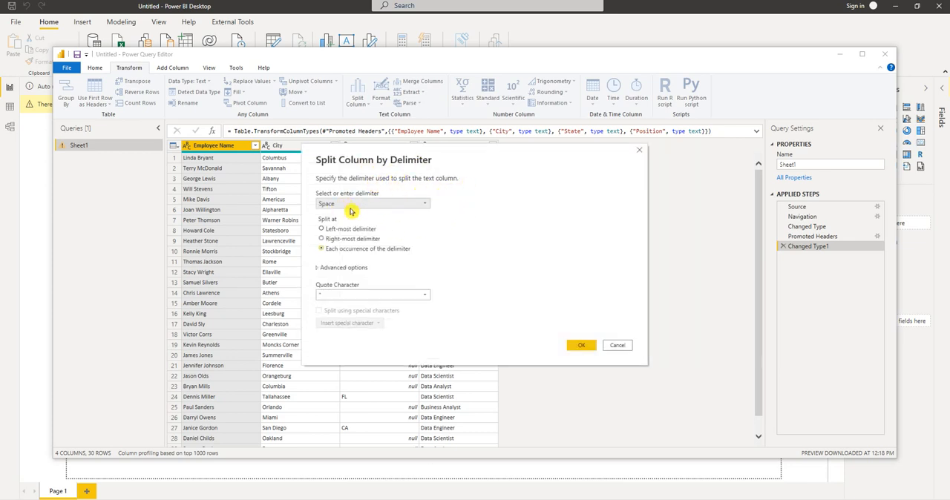
mouse_move(389, 208)
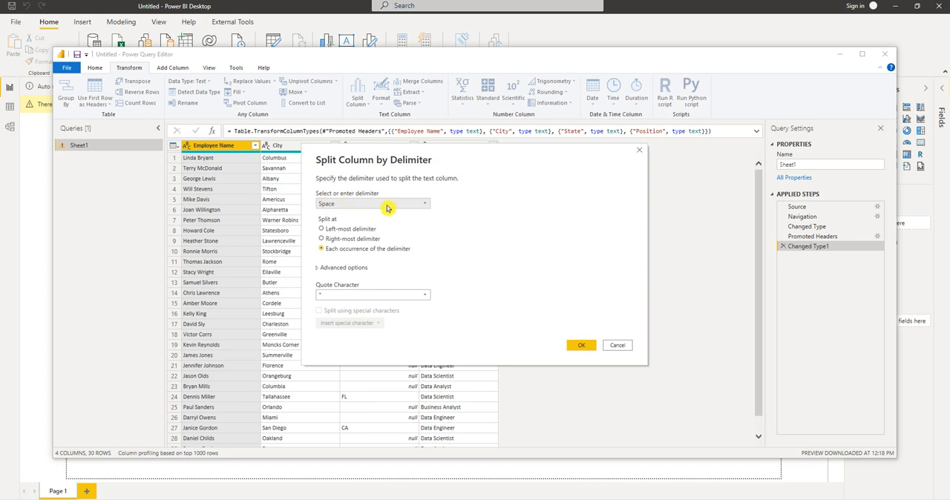
mouse_move(356, 198)
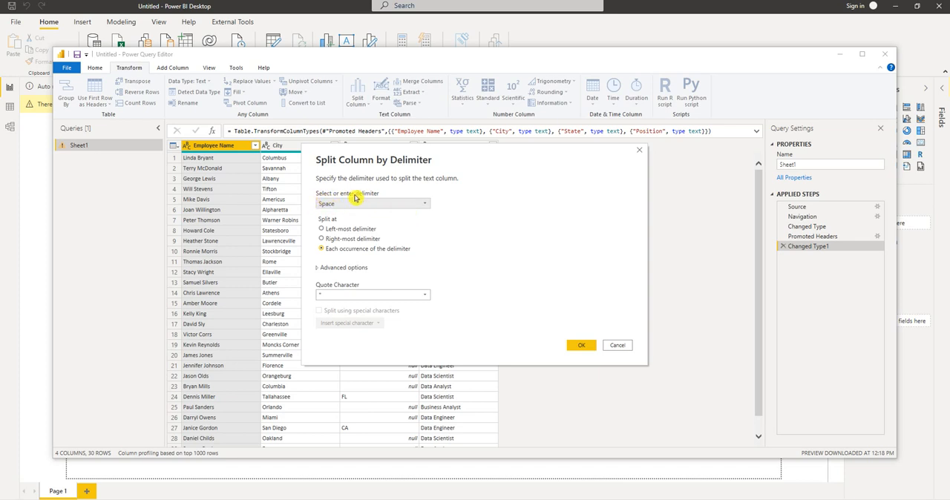
mouse_move(368, 206)
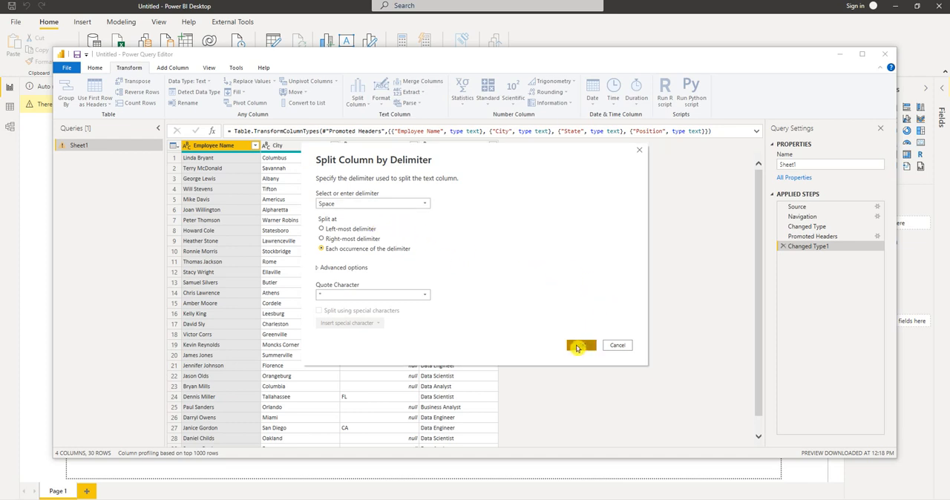
Step: Apply the space split and rename the resulting columns First Name and Last Name
left_click(583, 345)
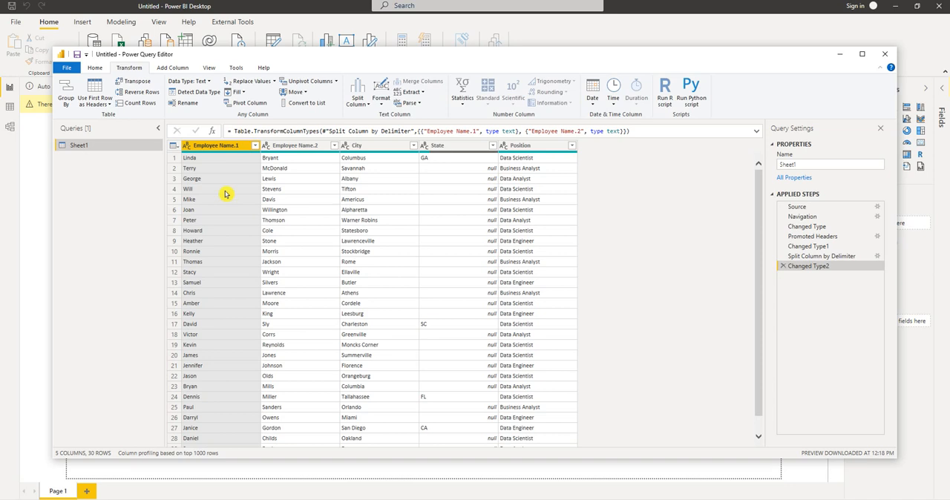
mouse_move(232, 169)
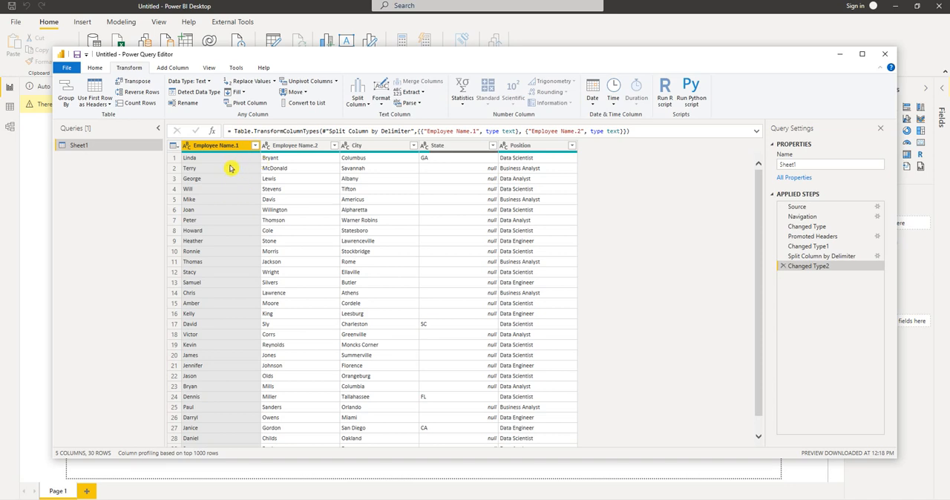
mouse_move(208, 166)
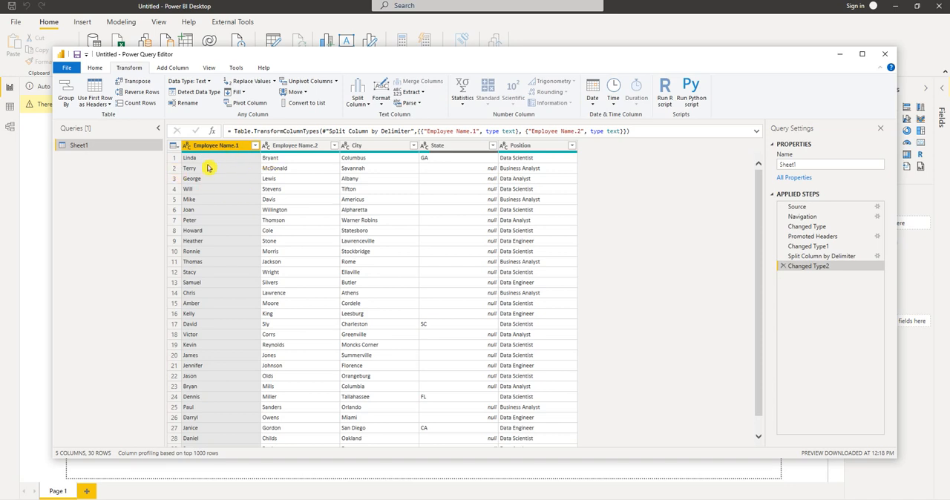
mouse_move(219, 163)
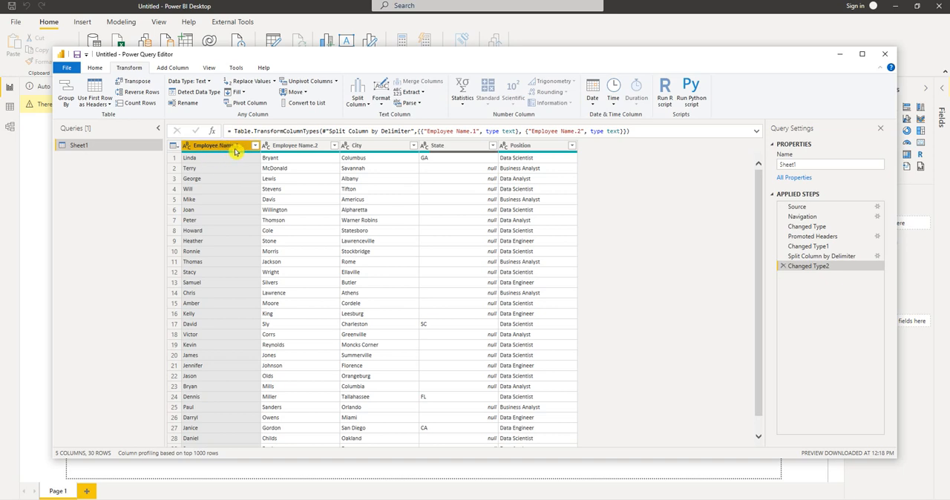
double_click(215, 146)
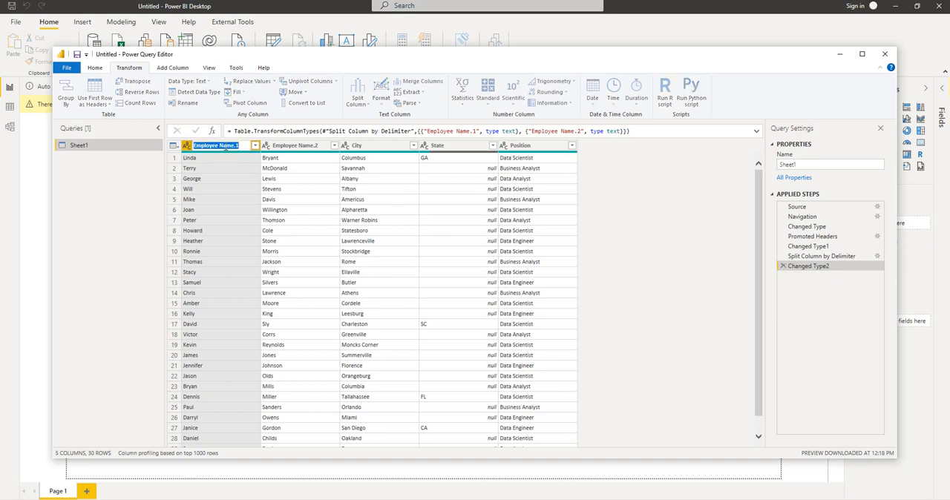
type("Fir")
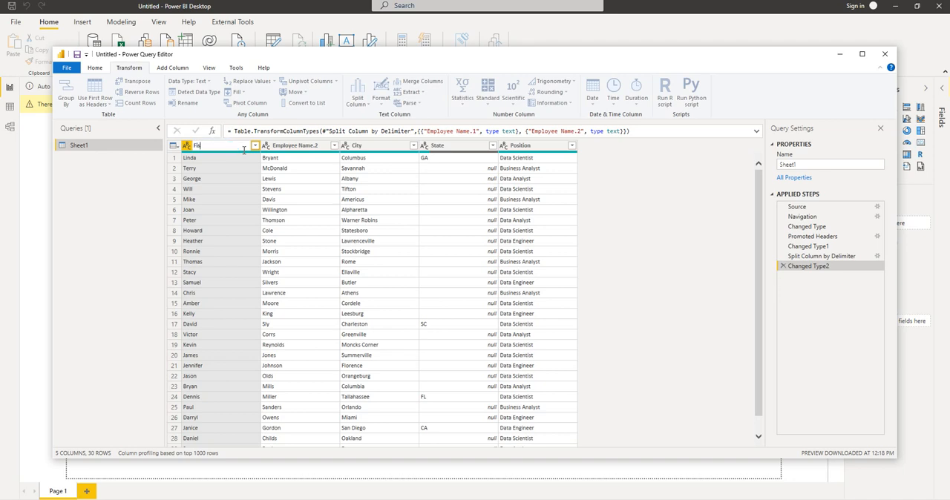
type("First Name")
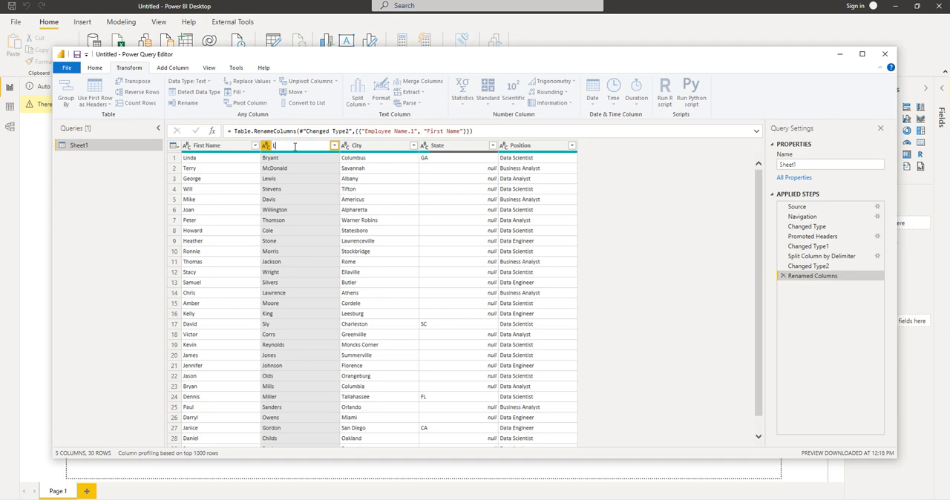
type("Last Name")
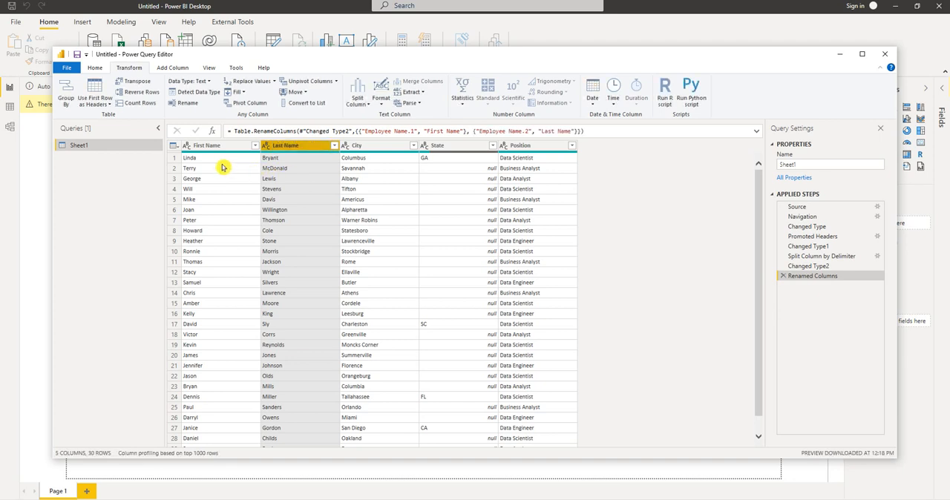
mouse_move(315, 179)
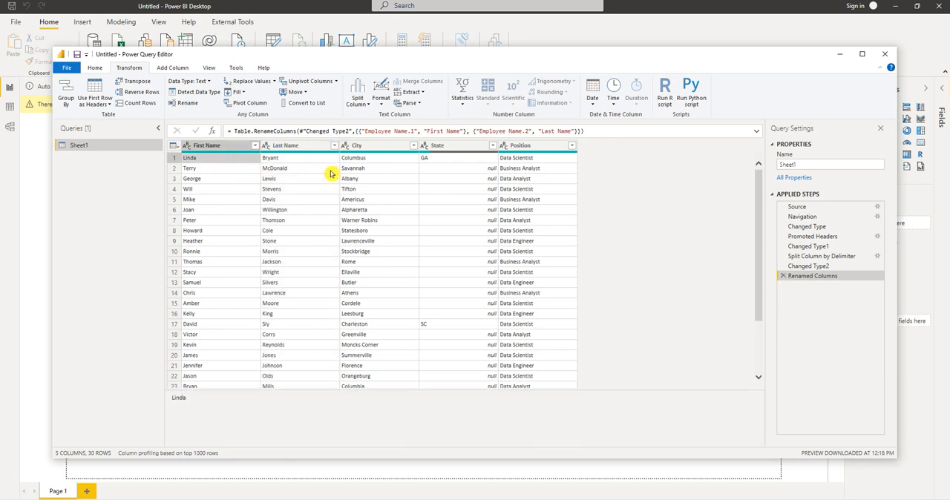
mouse_move(383, 181)
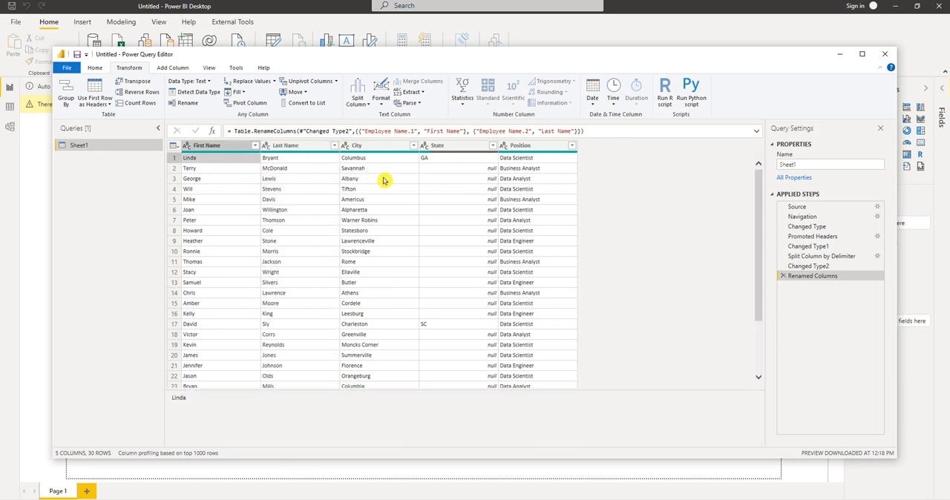
mouse_move(452, 159)
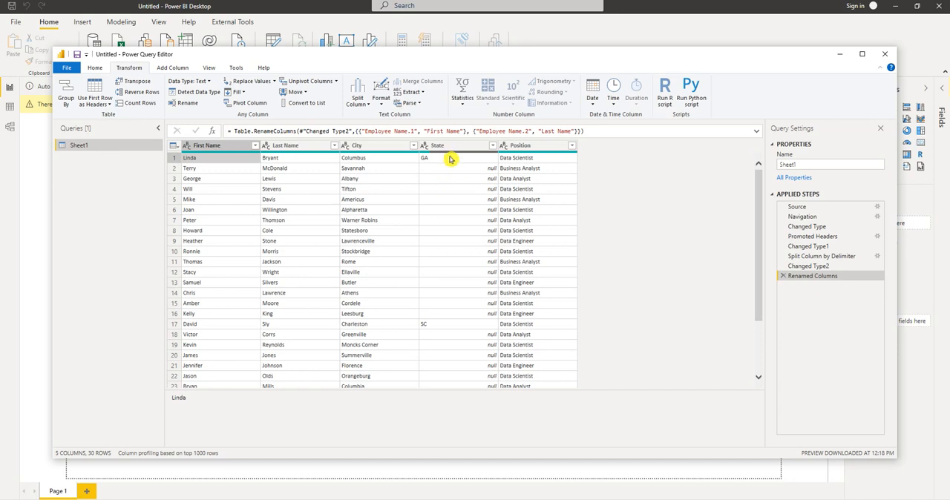
mouse_move(408, 174)
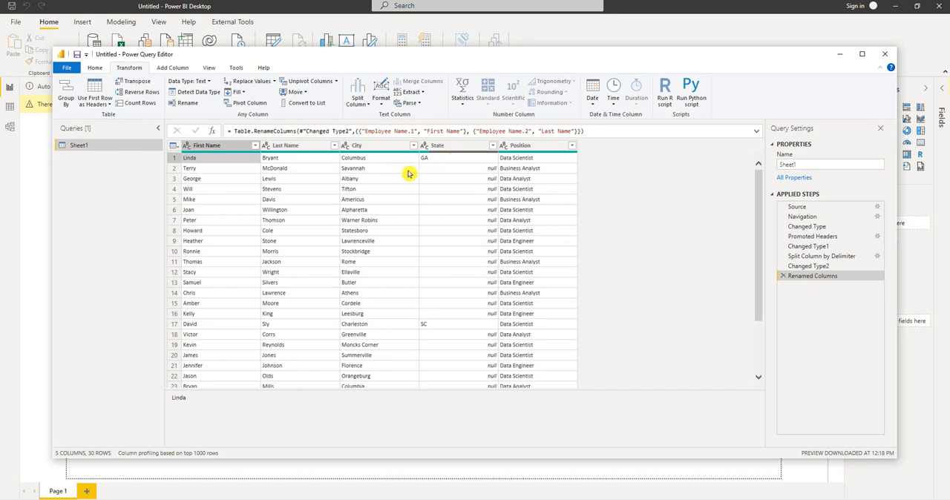
mouse_move(428, 164)
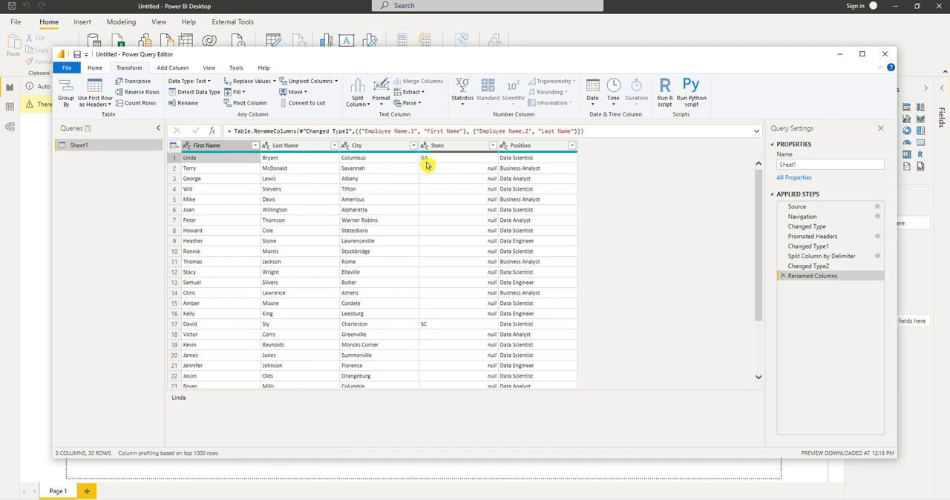
mouse_move(424, 162)
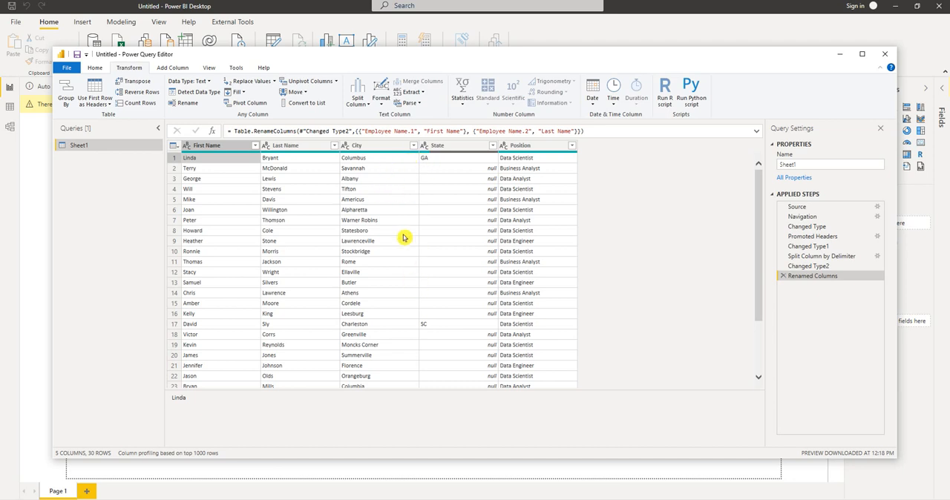
mouse_move(389, 173)
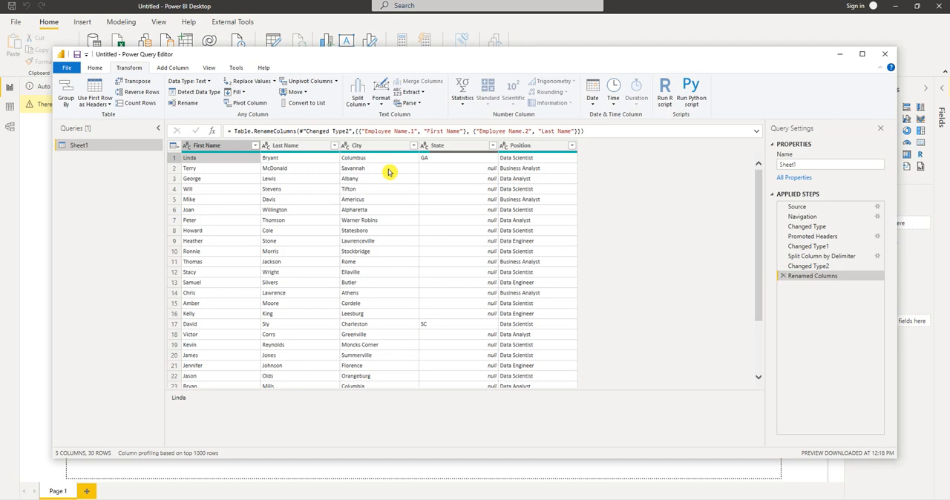
mouse_move(380, 303)
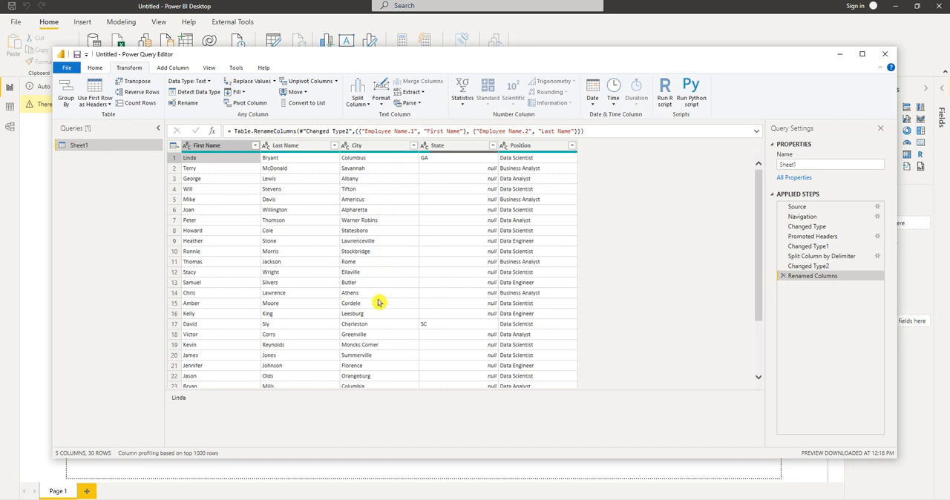
mouse_move(441, 303)
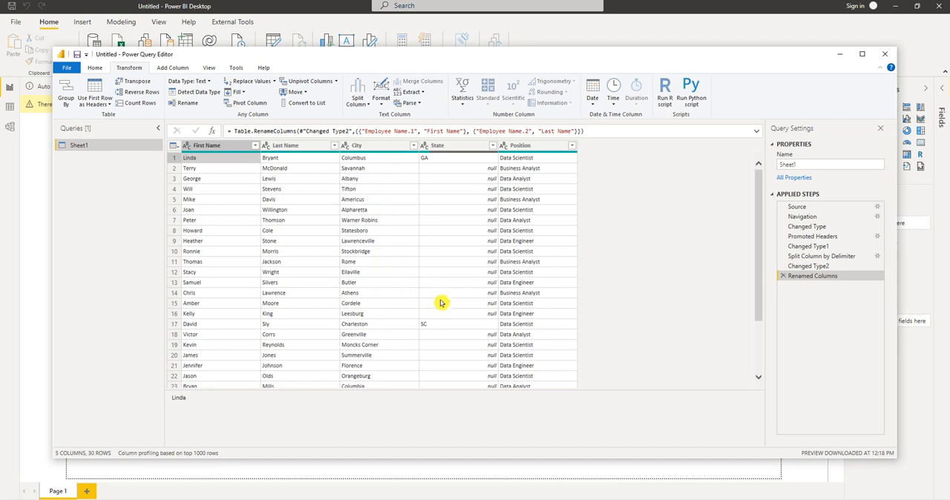
Step: Scroll down through the split table to review the rows and the sparse State column
scroll("down", 3)
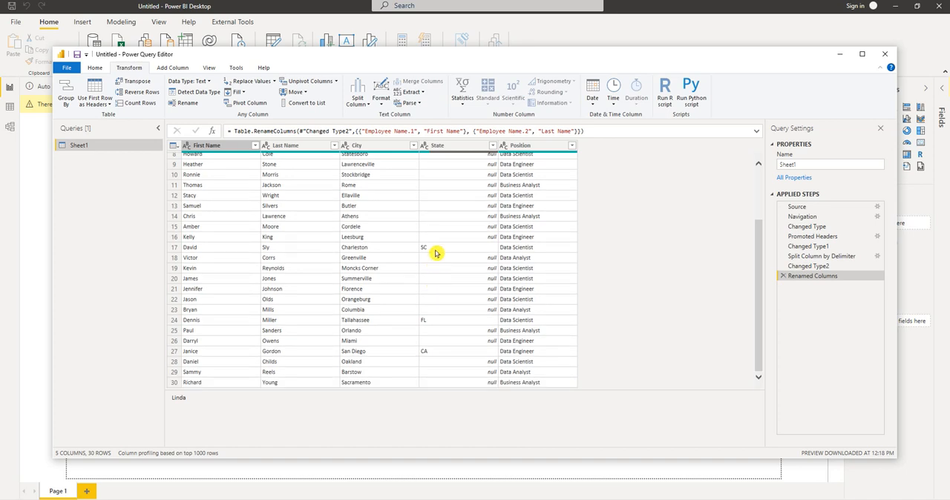
mouse_move(424, 257)
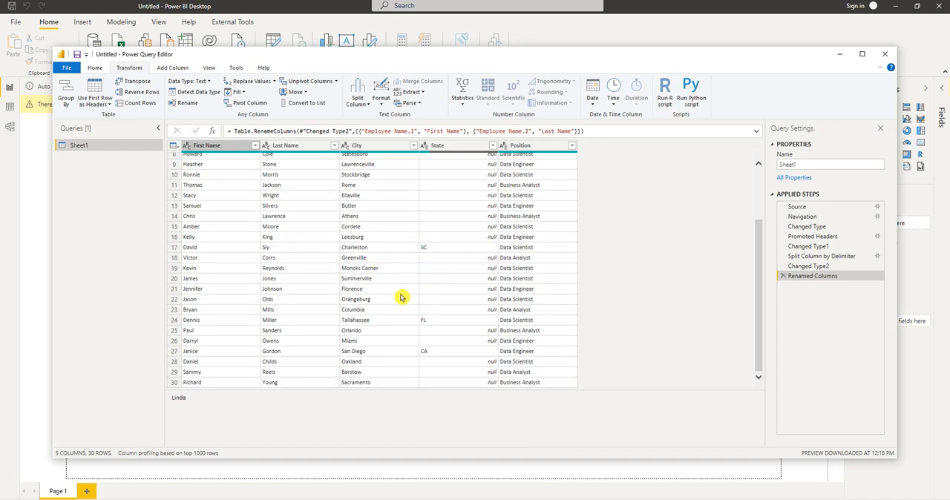
mouse_move(429, 300)
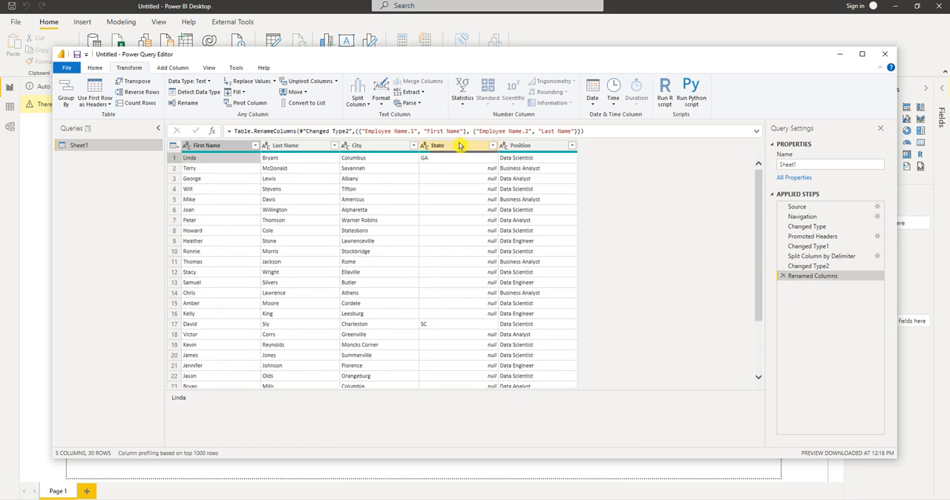
scroll("down", 3)
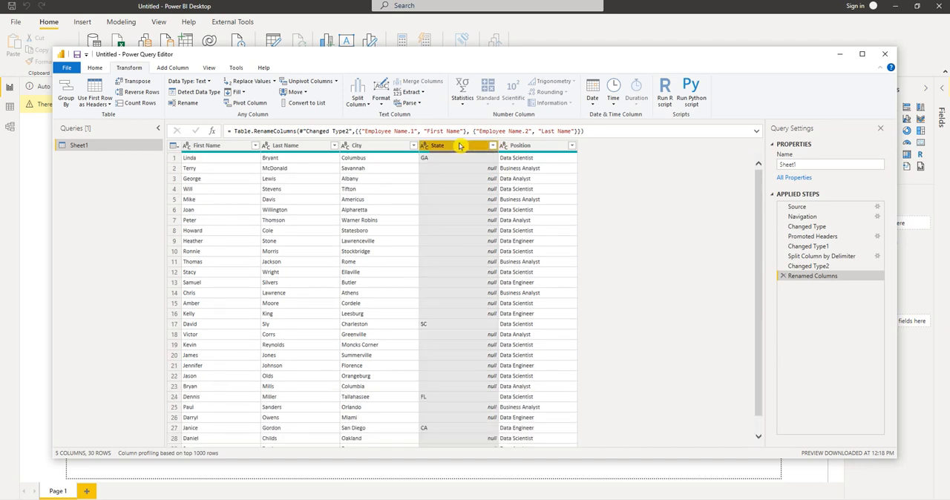
Step: Fill the State column down so every employee row carries a state value
right_click(438, 145)
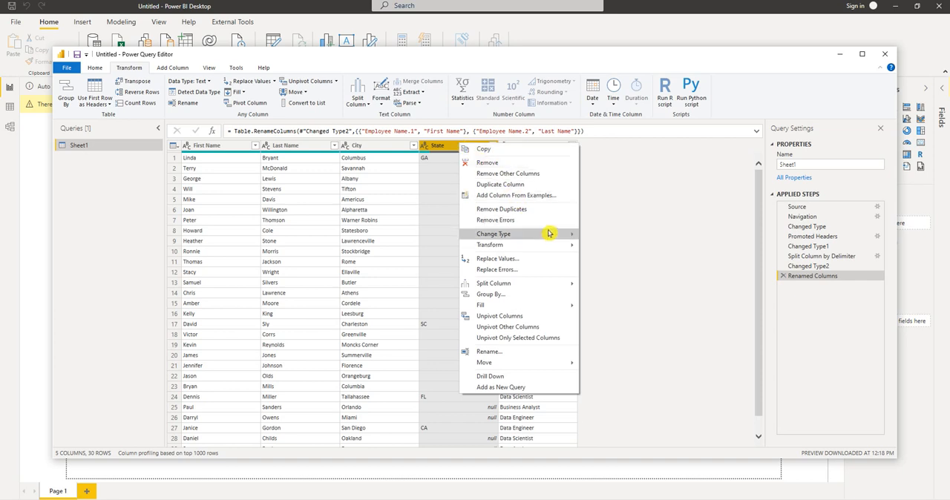
mouse_move(481, 305)
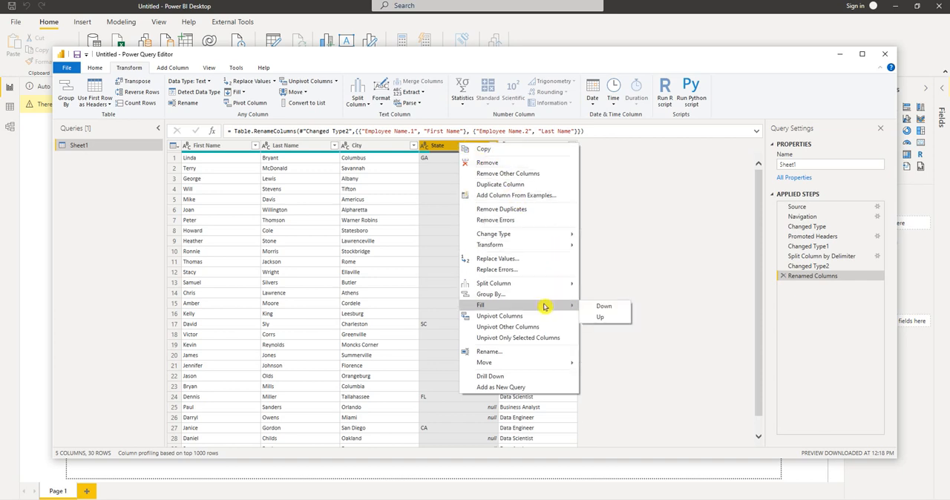
mouse_move(603, 306)
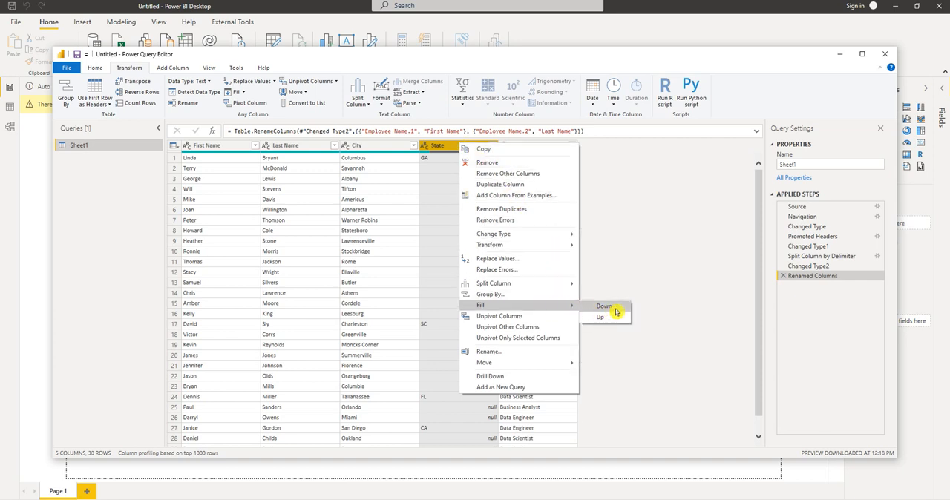
left_click(605, 306)
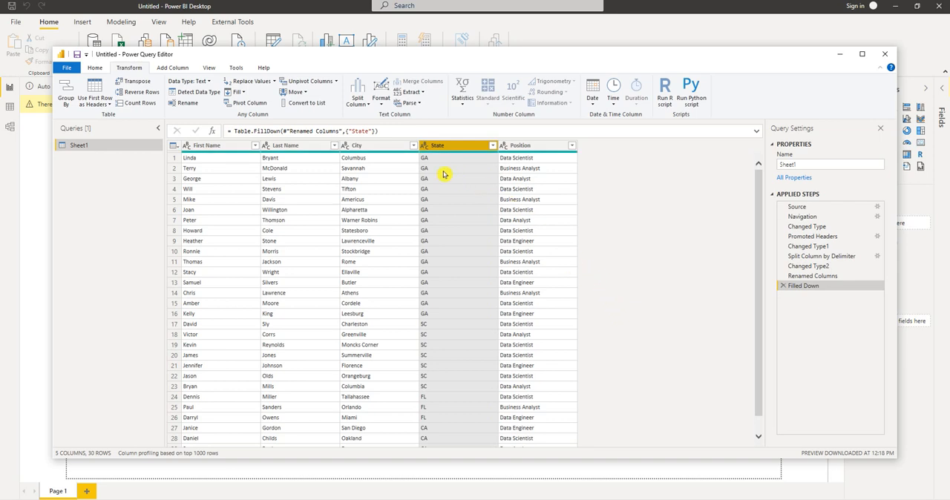
mouse_move(440, 297)
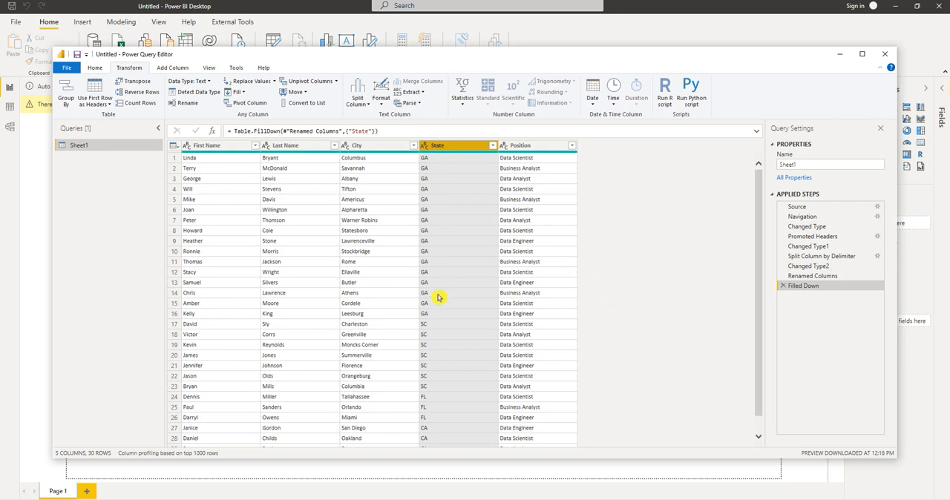
scroll("down", 3)
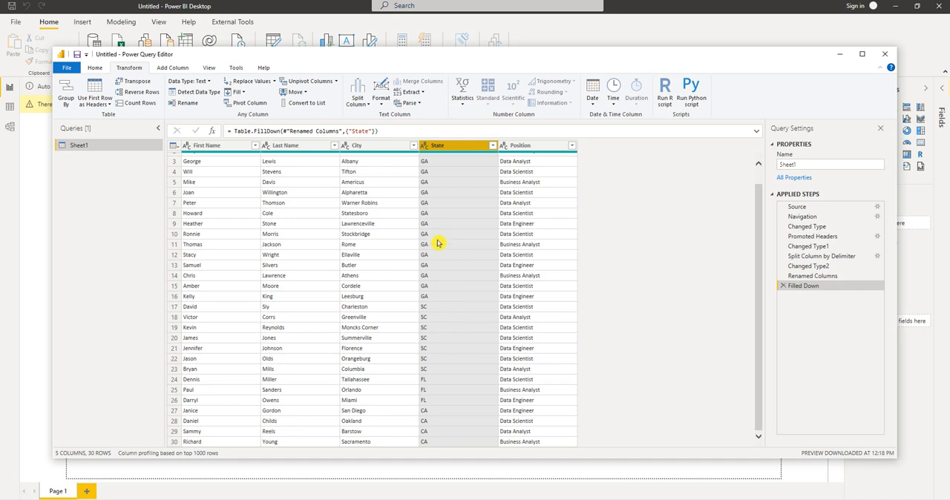
mouse_move(533, 182)
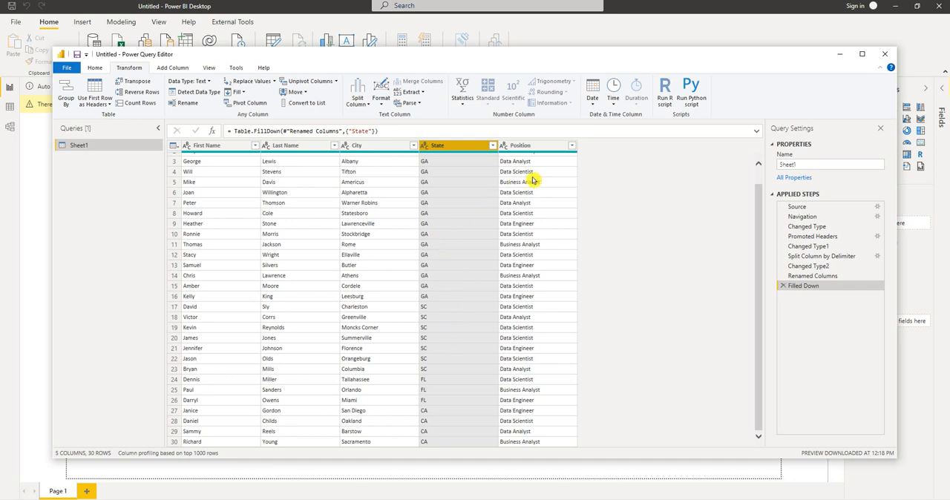
mouse_move(395, 183)
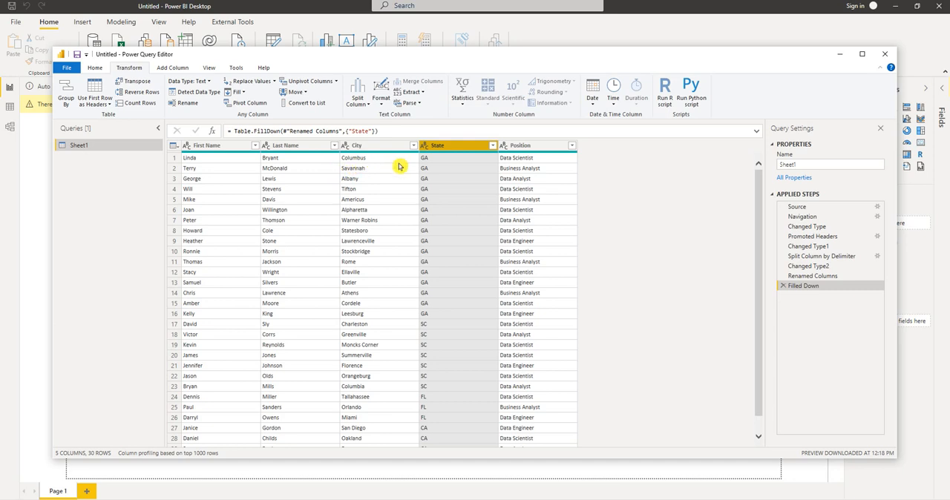
mouse_move(384, 162)
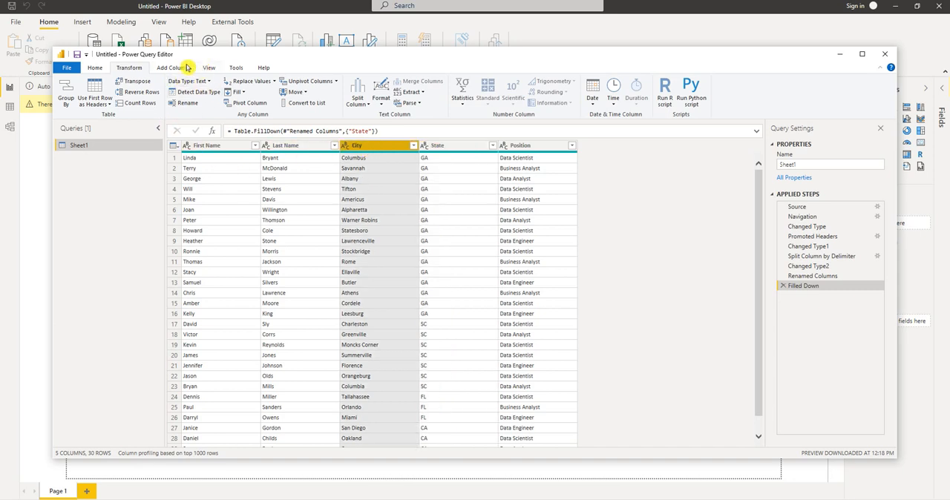
Step: Start a Column From Examples built from the selected City and State columns
left_click(172, 69)
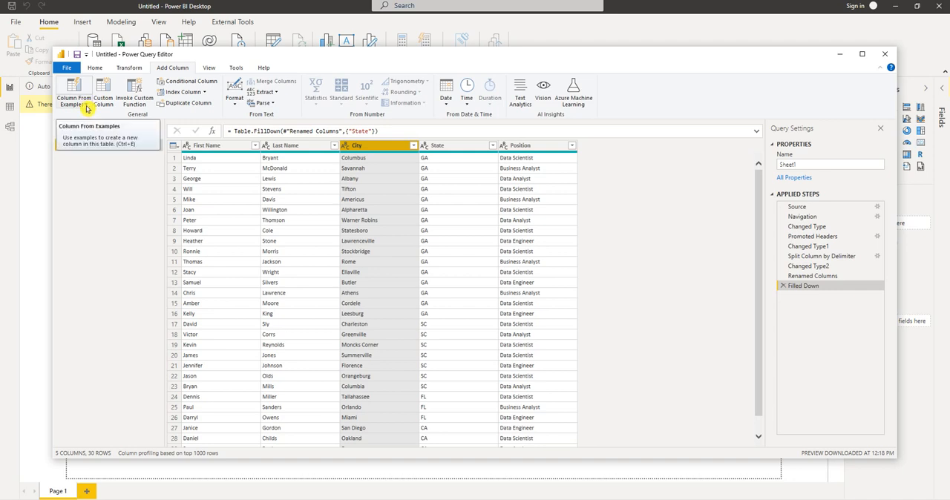
left_click(83, 104)
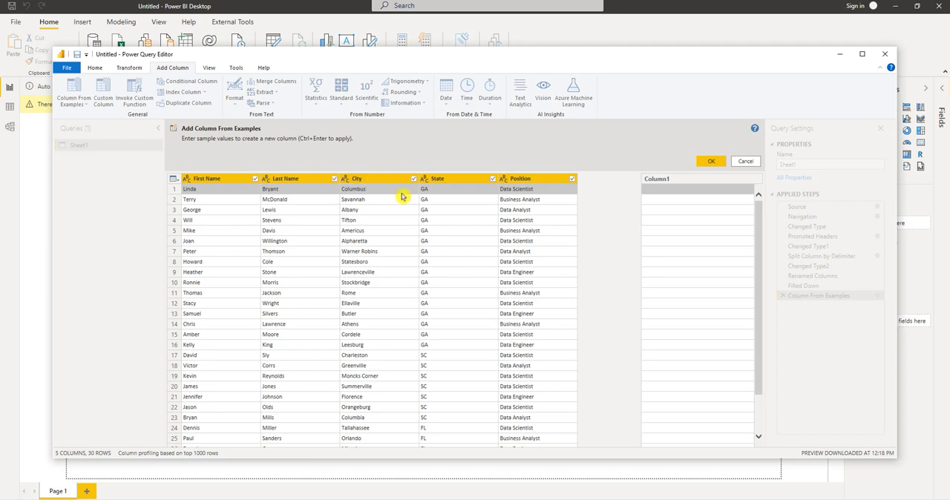
mouse_move(597, 184)
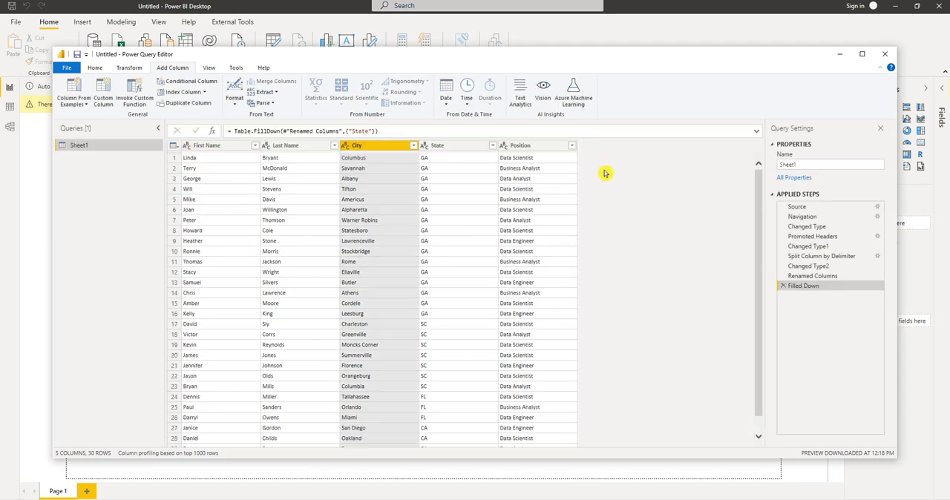
left_click(357, 145)
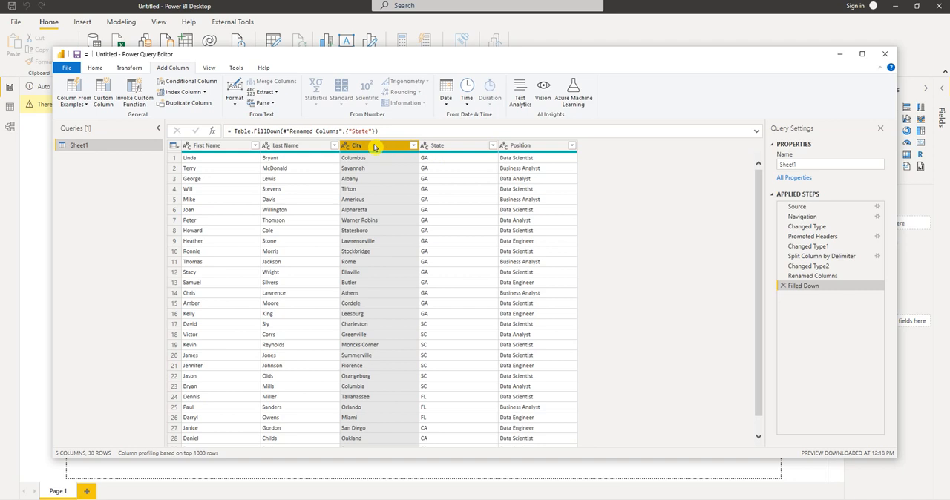
left_click(438, 145)
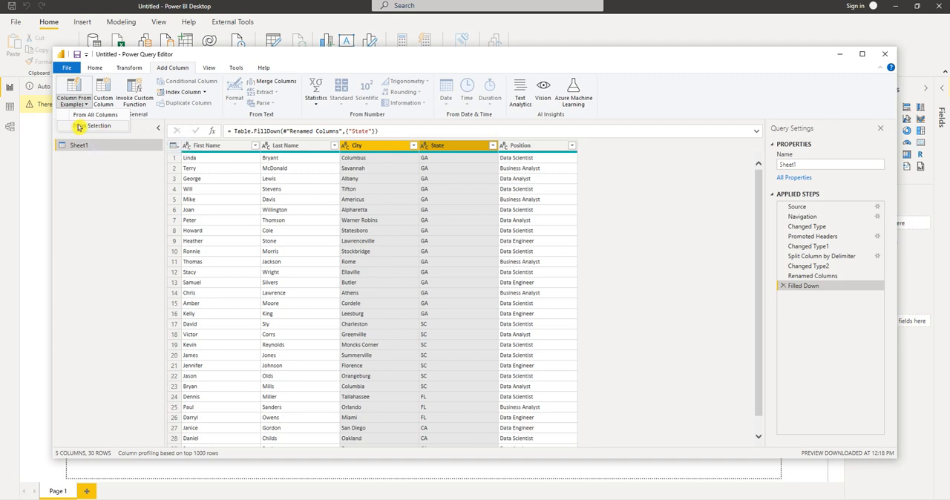
left_click(98, 125)
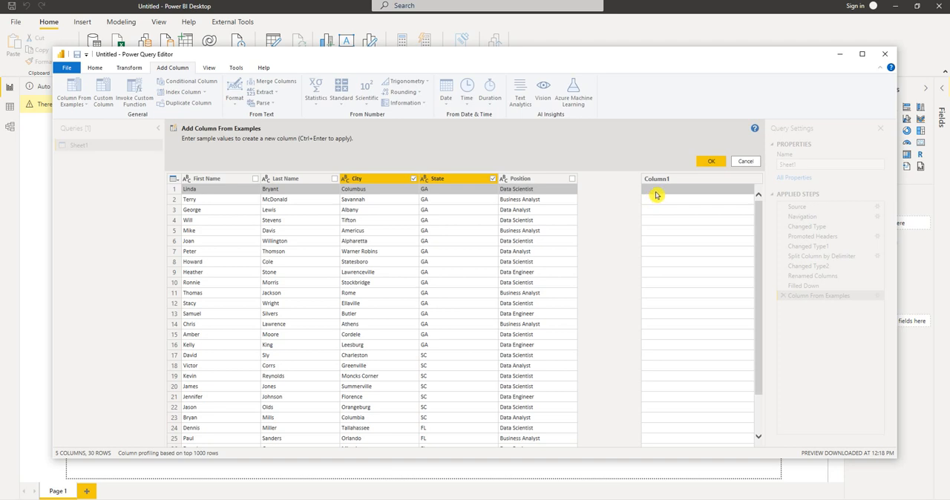
mouse_move(383, 193)
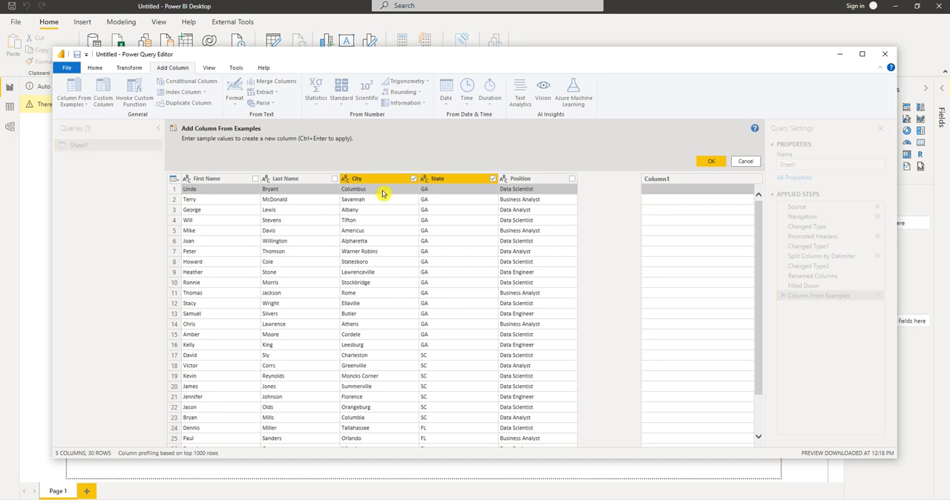
mouse_move(590, 184)
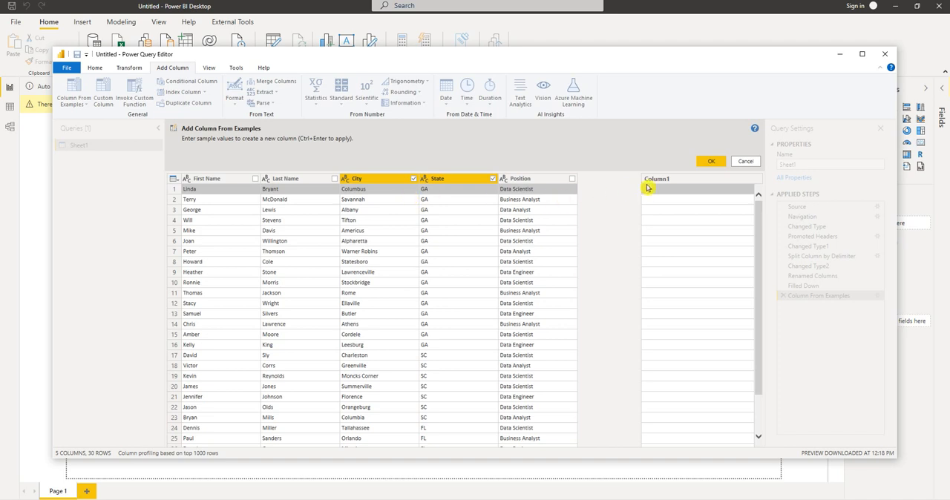
Step: Name the new column Location, give the 'Columbus, GA' example and confirm it
left_click(656, 180)
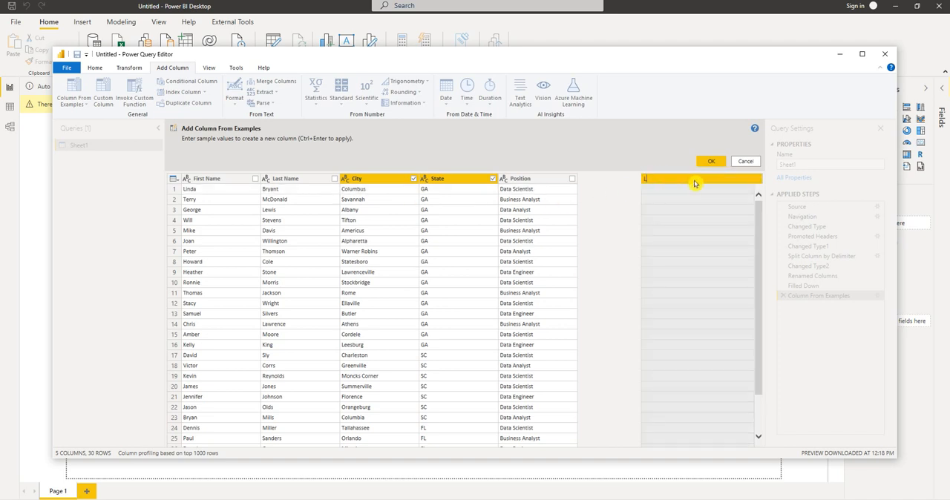
type("Location")
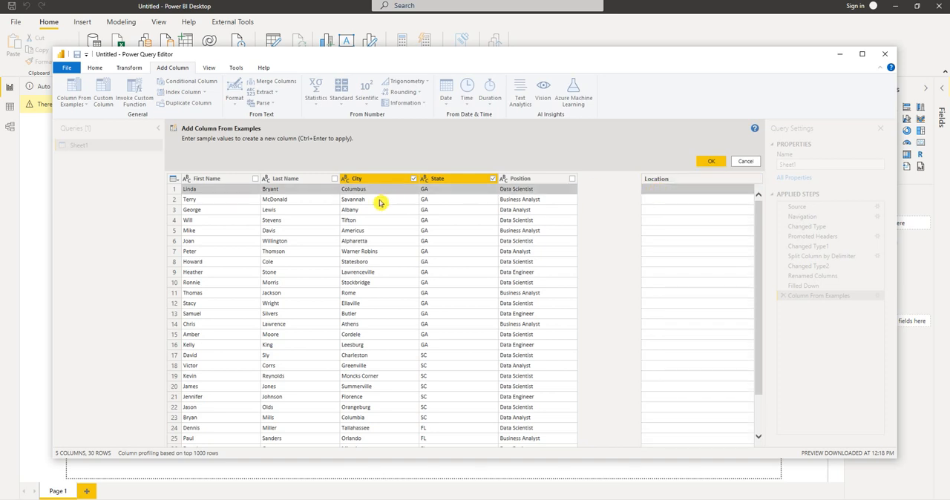
mouse_move(622, 208)
type("Columbus")
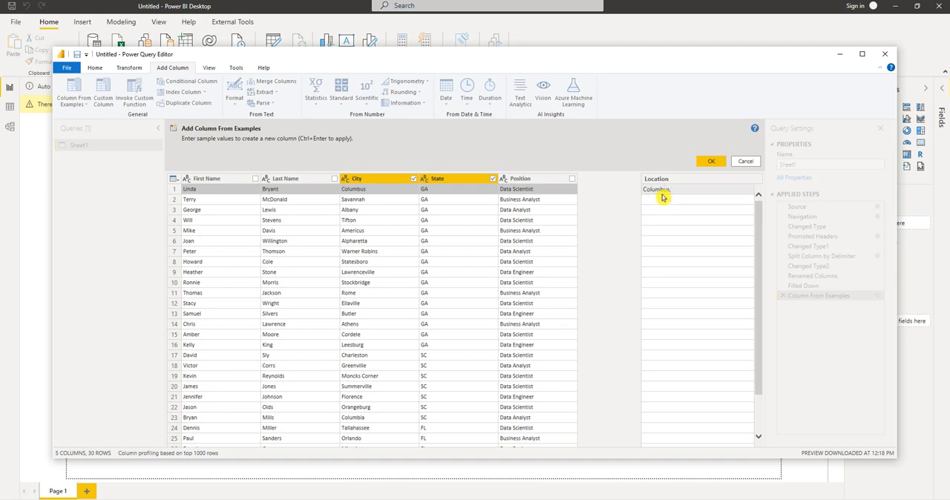
type("GA")
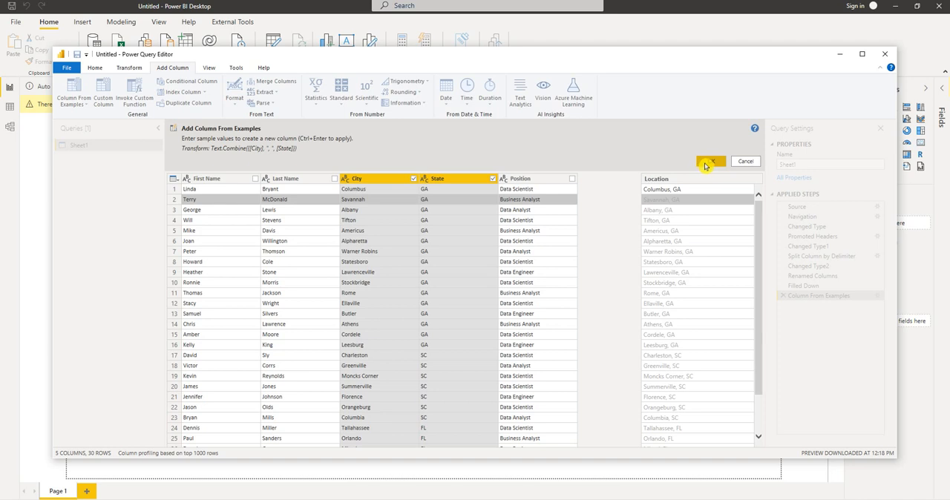
left_click(710, 162)
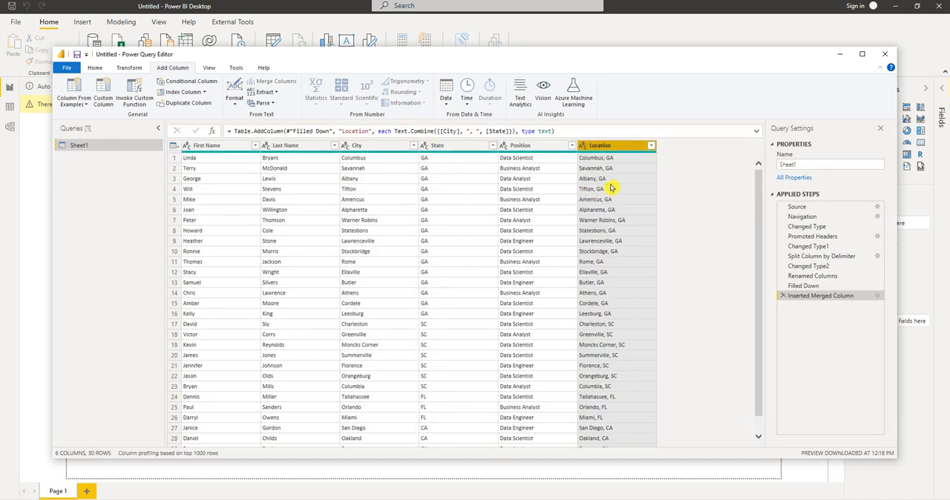
mouse_move(628, 205)
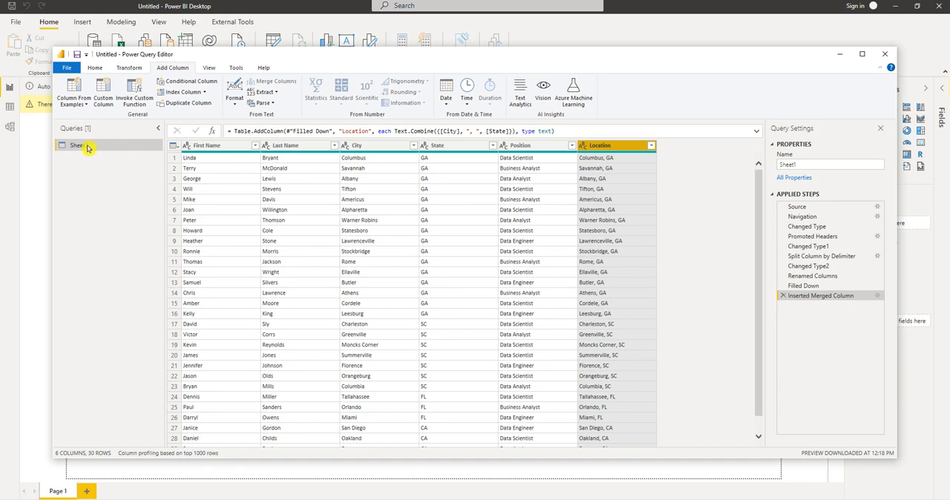
double_click(79, 145)
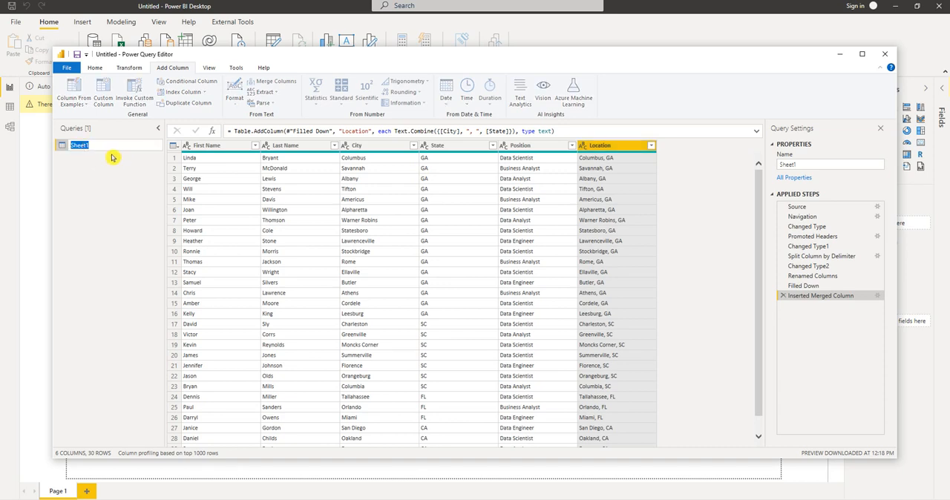
type("Emp")
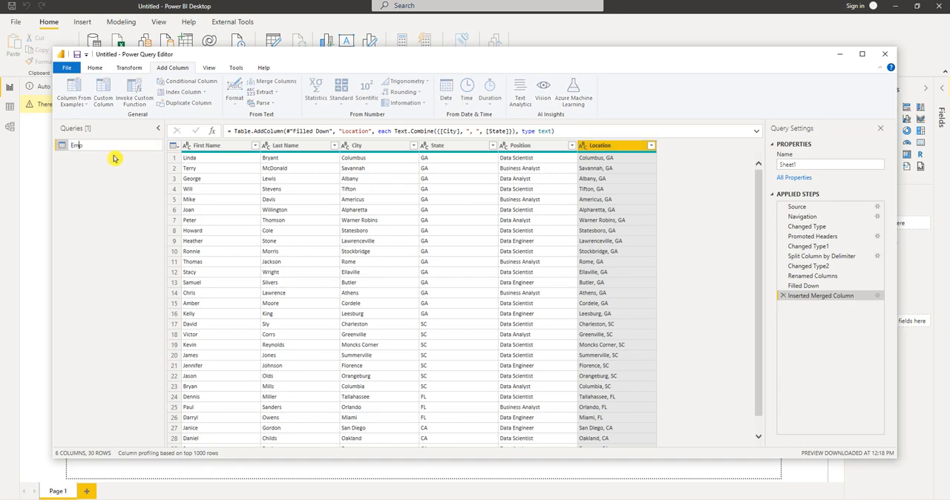
type("Employee")
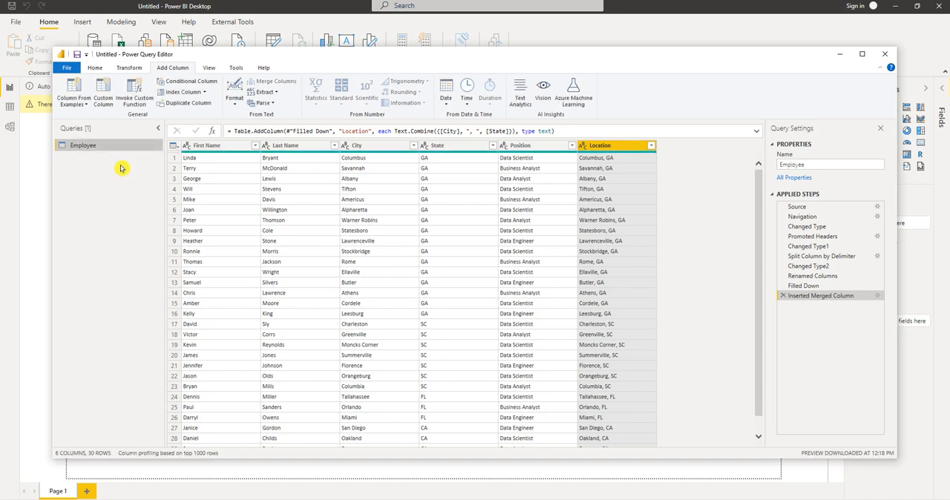
mouse_move(173, 175)
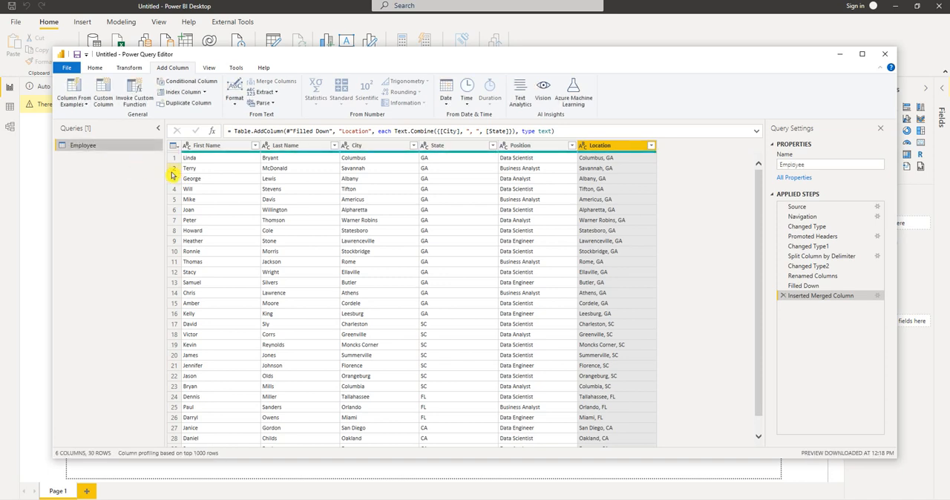
mouse_move(522, 181)
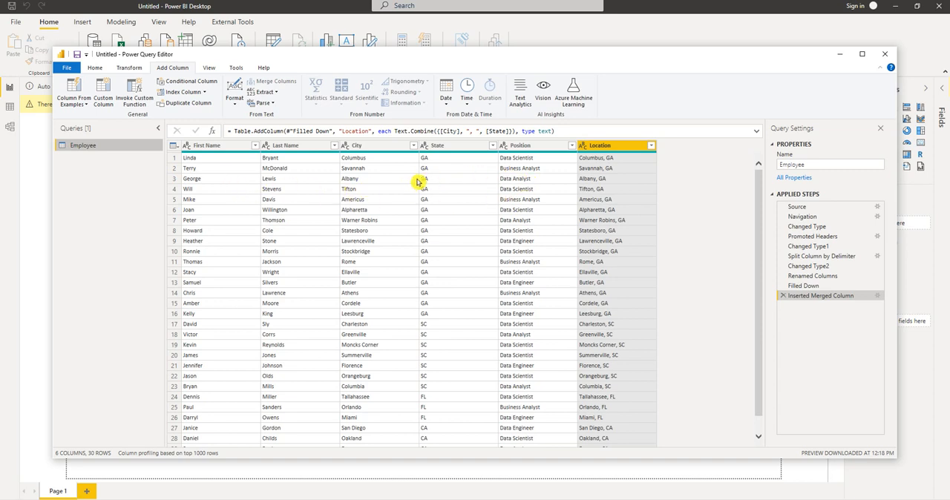
mouse_move(531, 156)
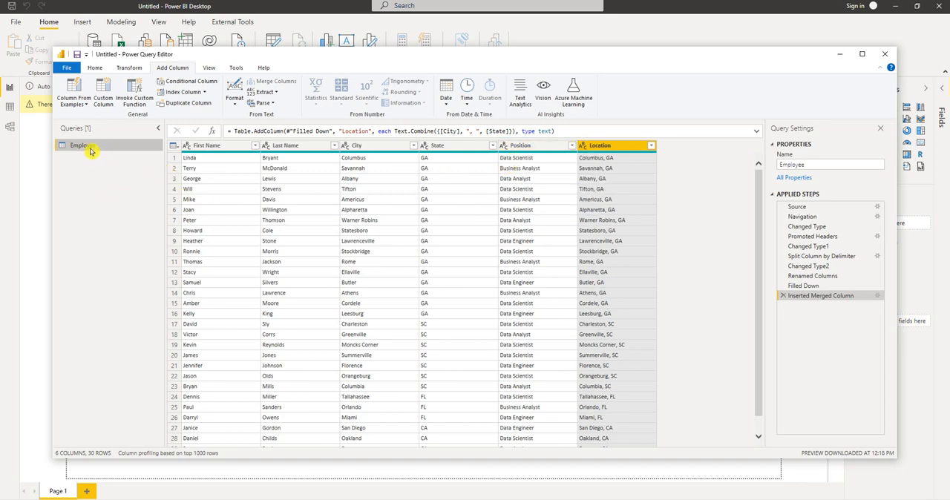
Step: Make a new query, Employee (2), that references the Employee query
right_click(77, 146)
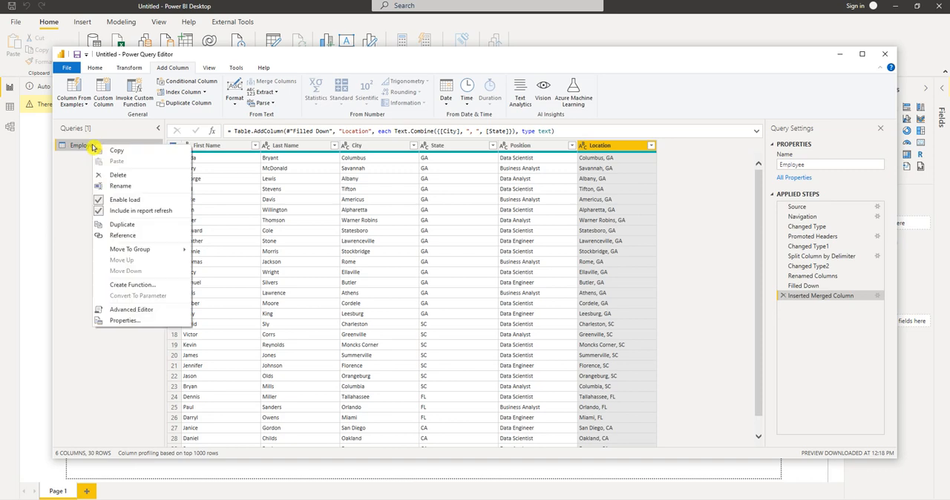
mouse_move(132, 235)
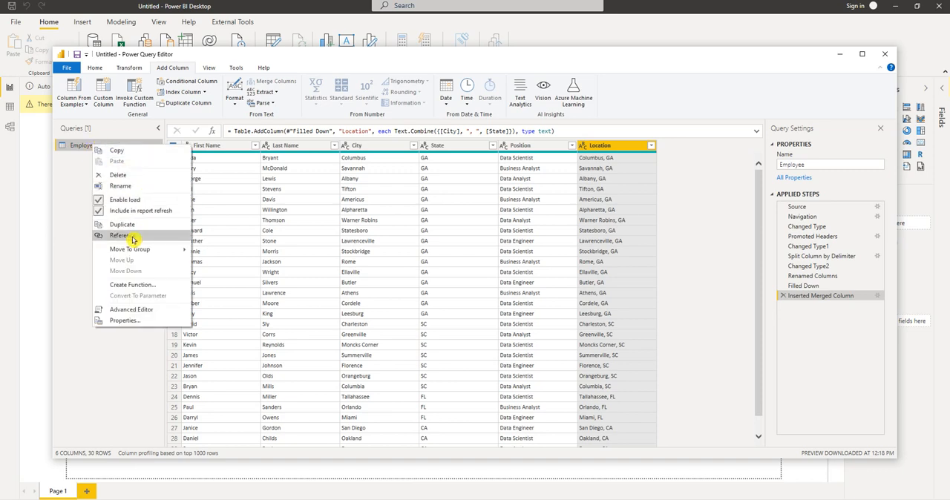
left_click(120, 235)
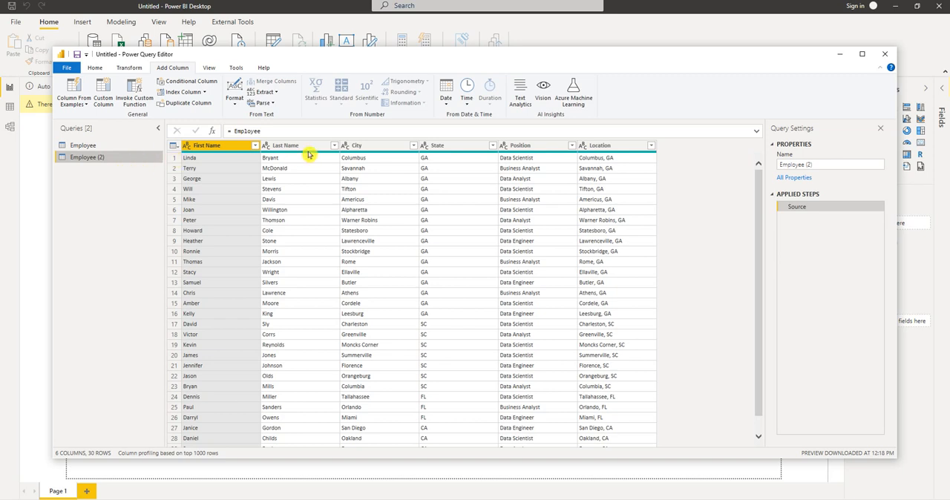
mouse_move(356, 193)
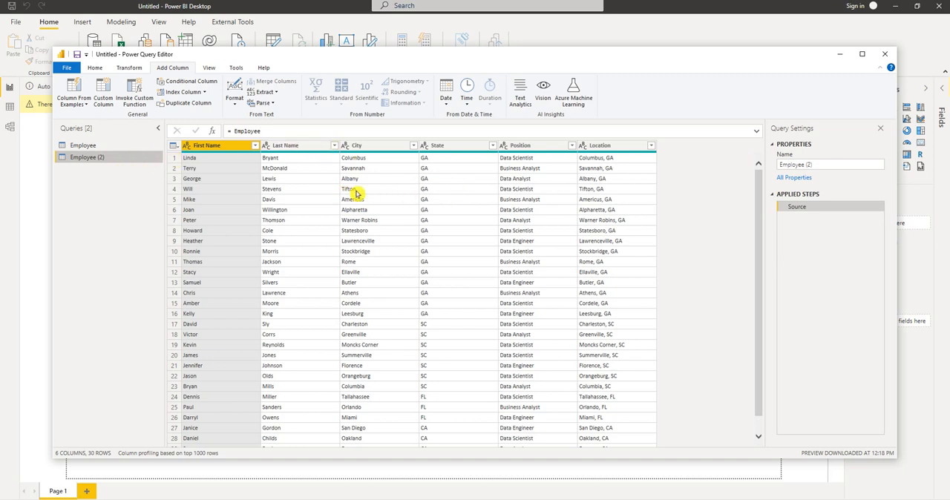
mouse_move(523, 166)
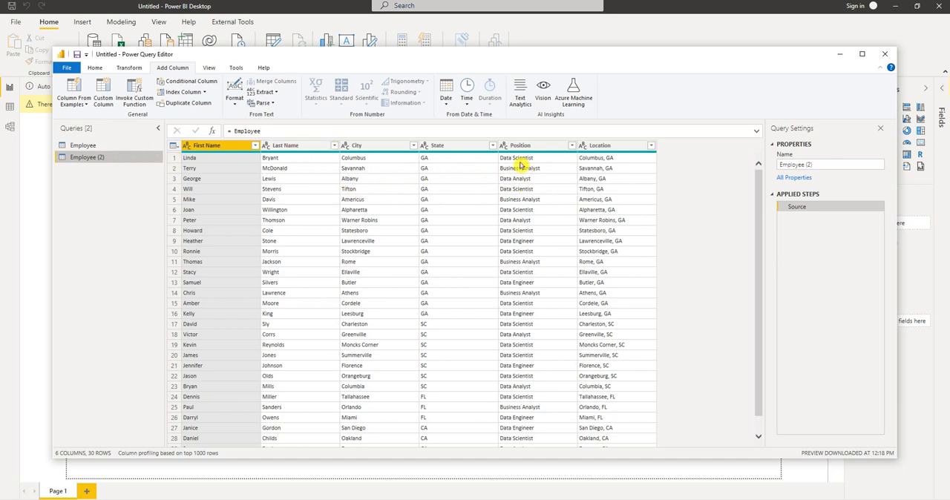
mouse_move(245, 209)
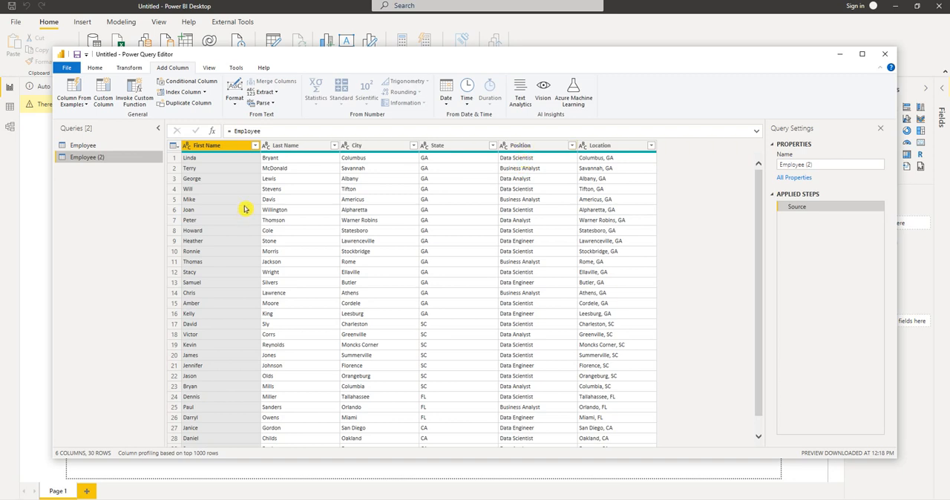
mouse_move(107, 73)
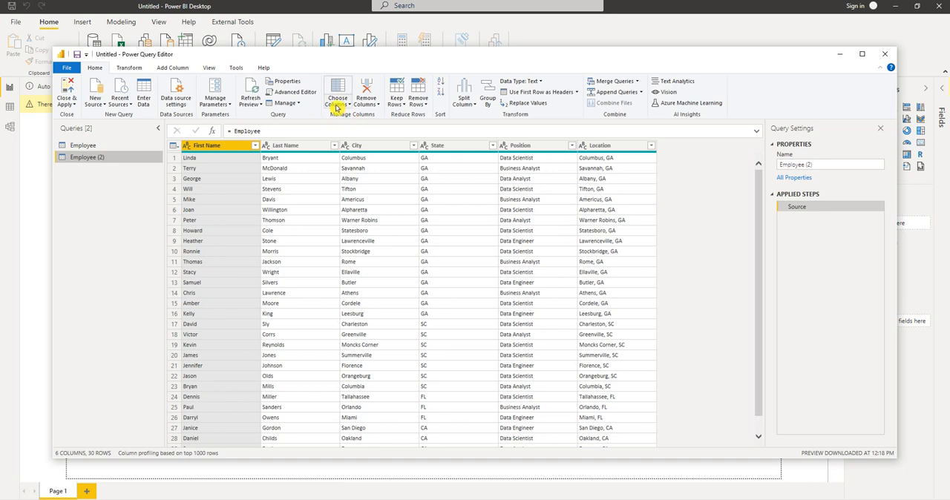
Step: Keep only the Position column in Employee (2) via Choose Columns
left_click(338, 92)
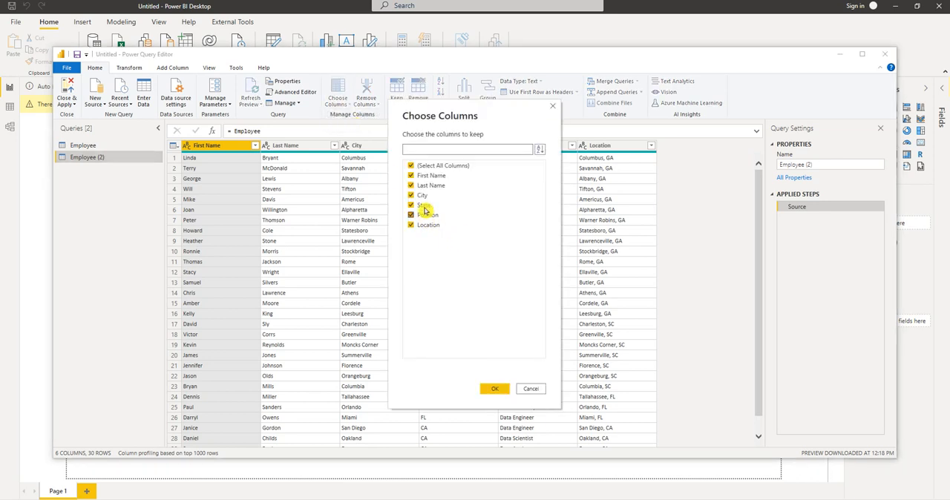
left_click(413, 166)
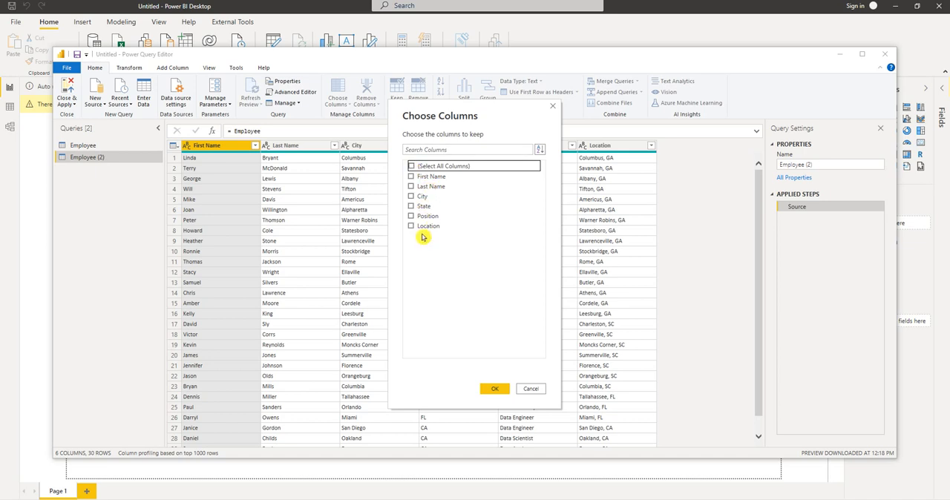
left_click(413, 216)
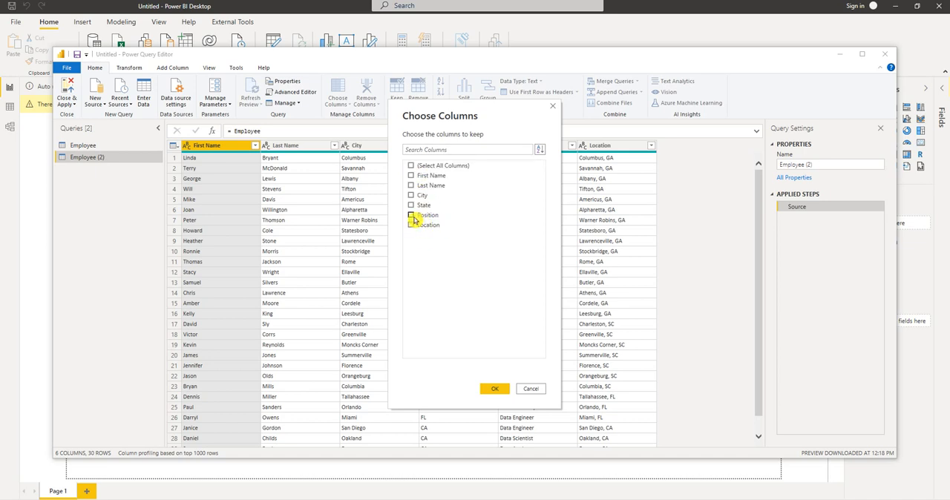
left_click(495, 389)
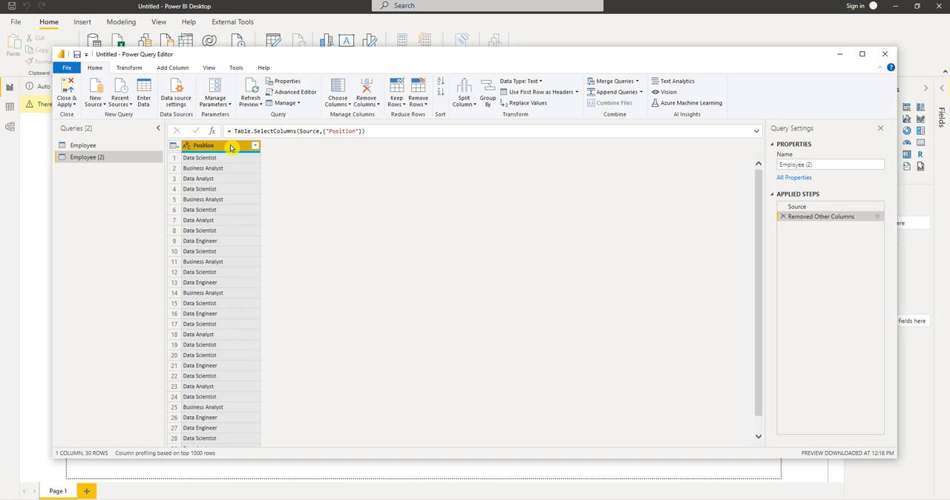
Step: Remove duplicate positions, leaving four unique roles, and rename the query Position
right_click(211, 146)
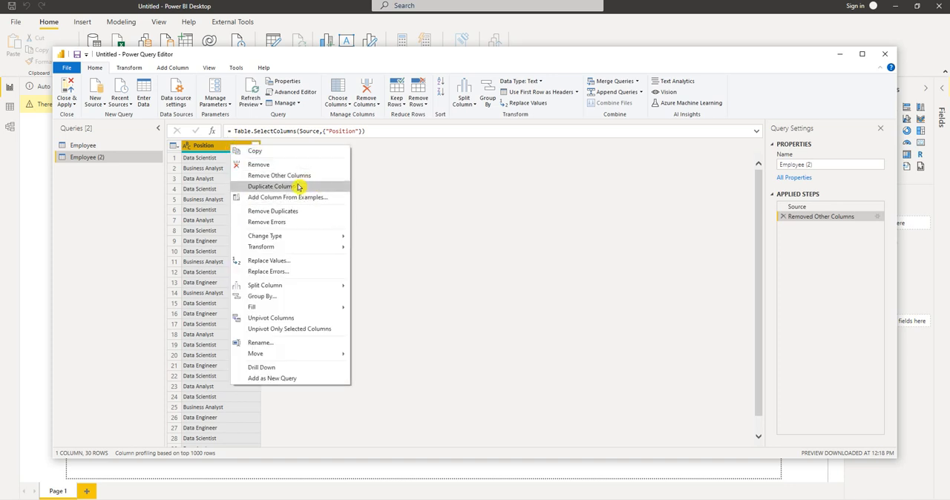
left_click(273, 211)
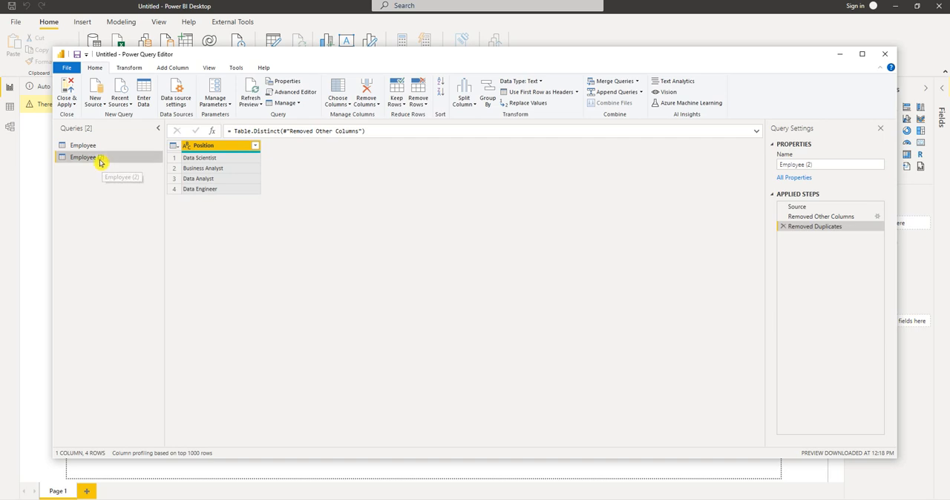
double_click(83, 158)
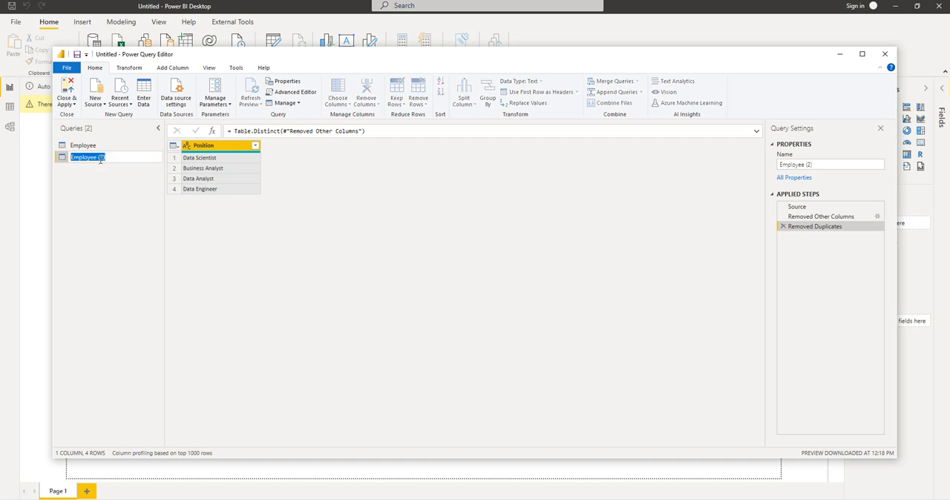
type("Position")
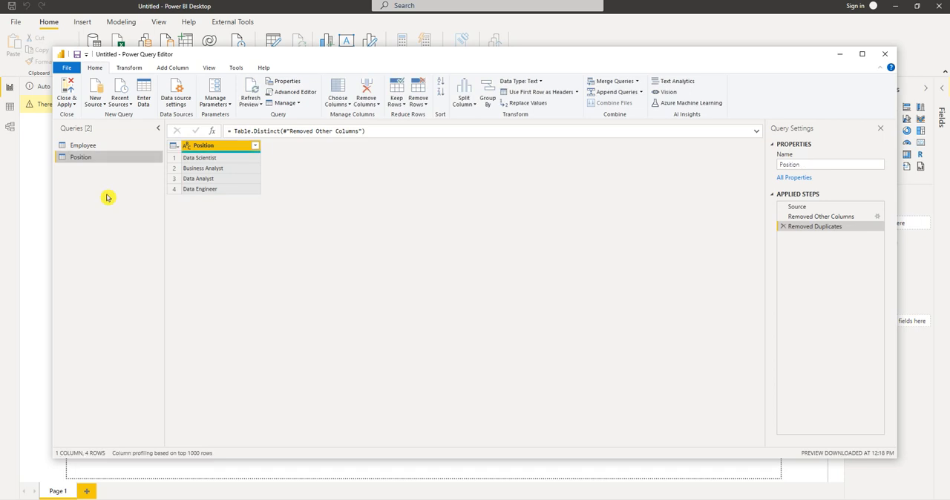
left_click(83, 146)
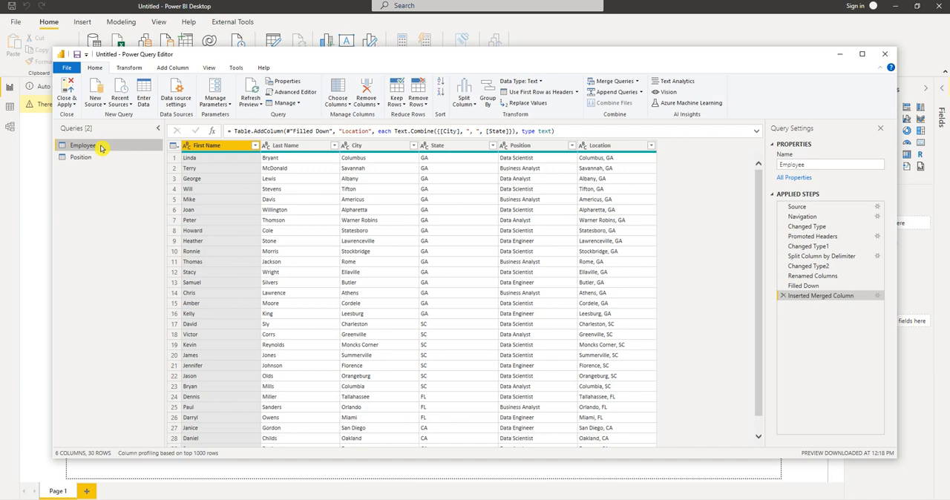
mouse_move(104, 148)
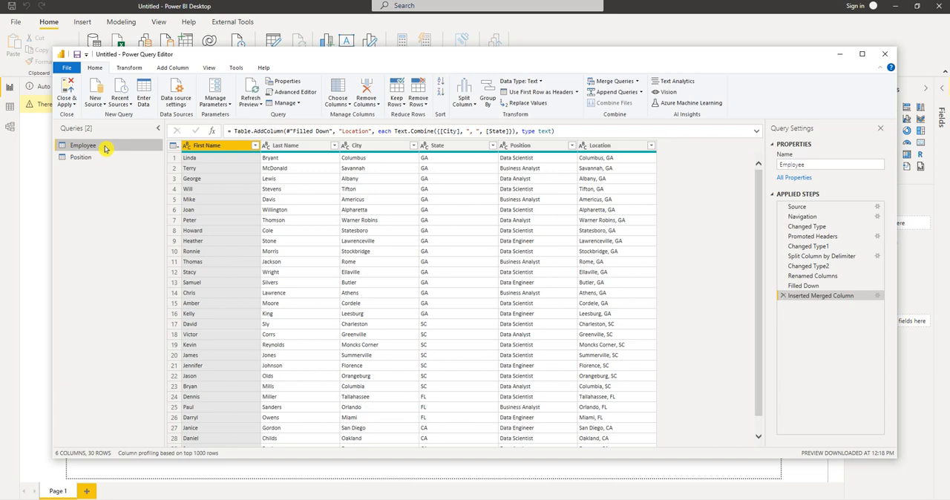
mouse_move(71, 172)
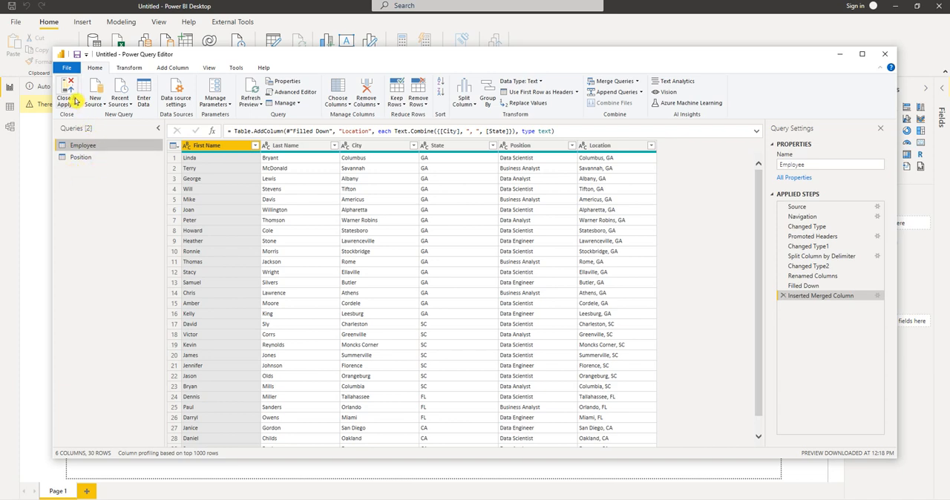
Step: Close & Apply to load Employee and Position into the model, then view the Model diagram
left_click(66, 97)
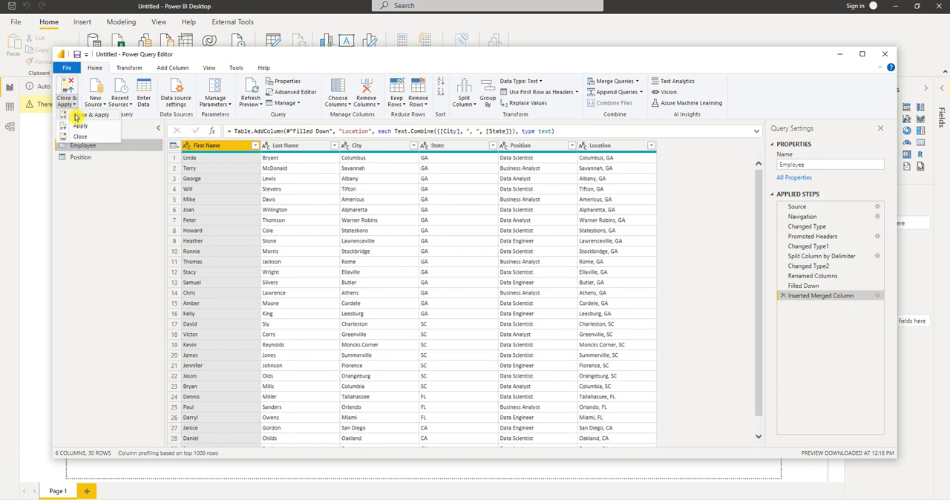
left_click(80, 124)
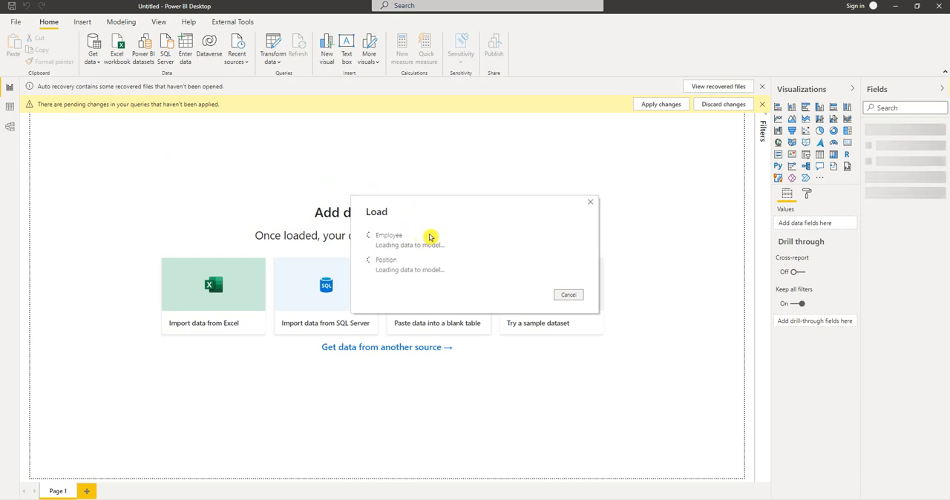
left_click(568, 294)
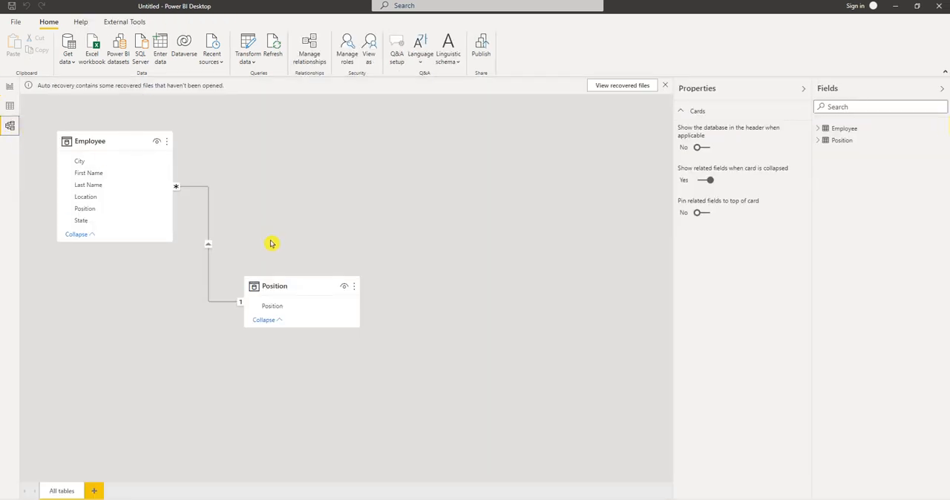
Step: Drag the Position card up and the Employee card down below it in the diagram
left_click_drag(273, 285, 333, 141)
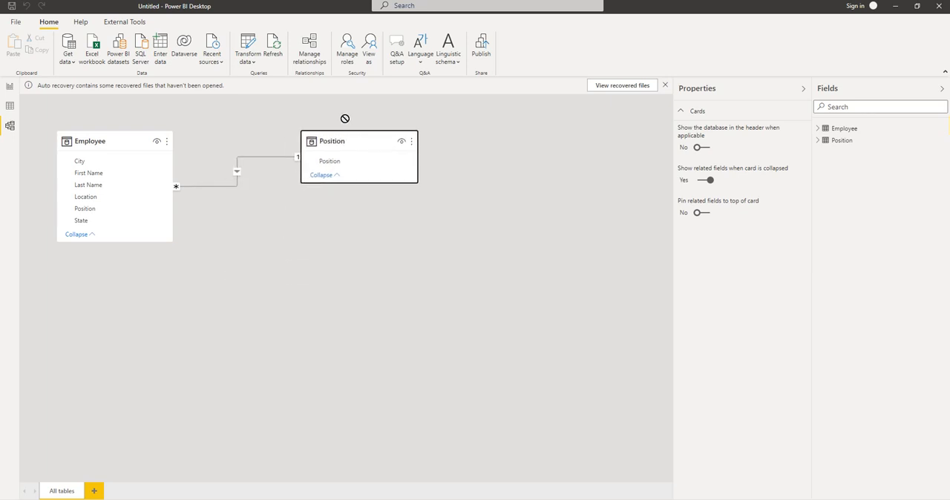
left_click_drag(90, 142, 181, 239)
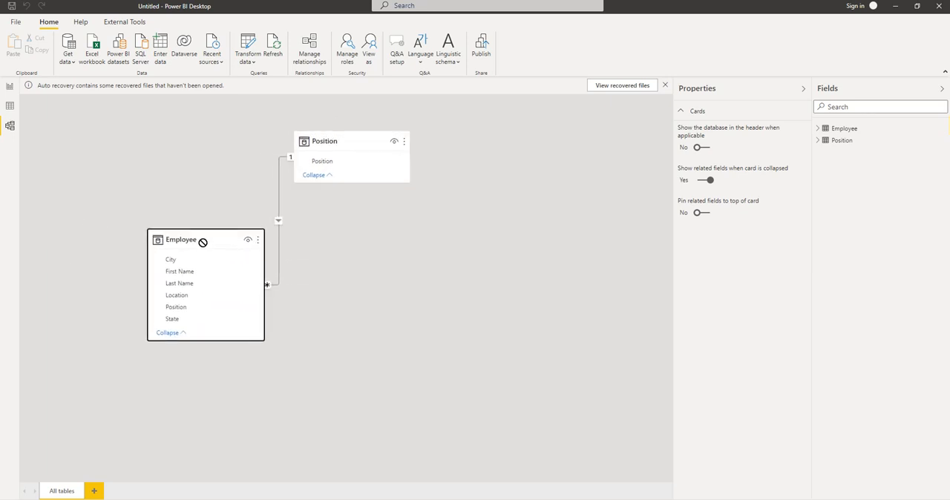